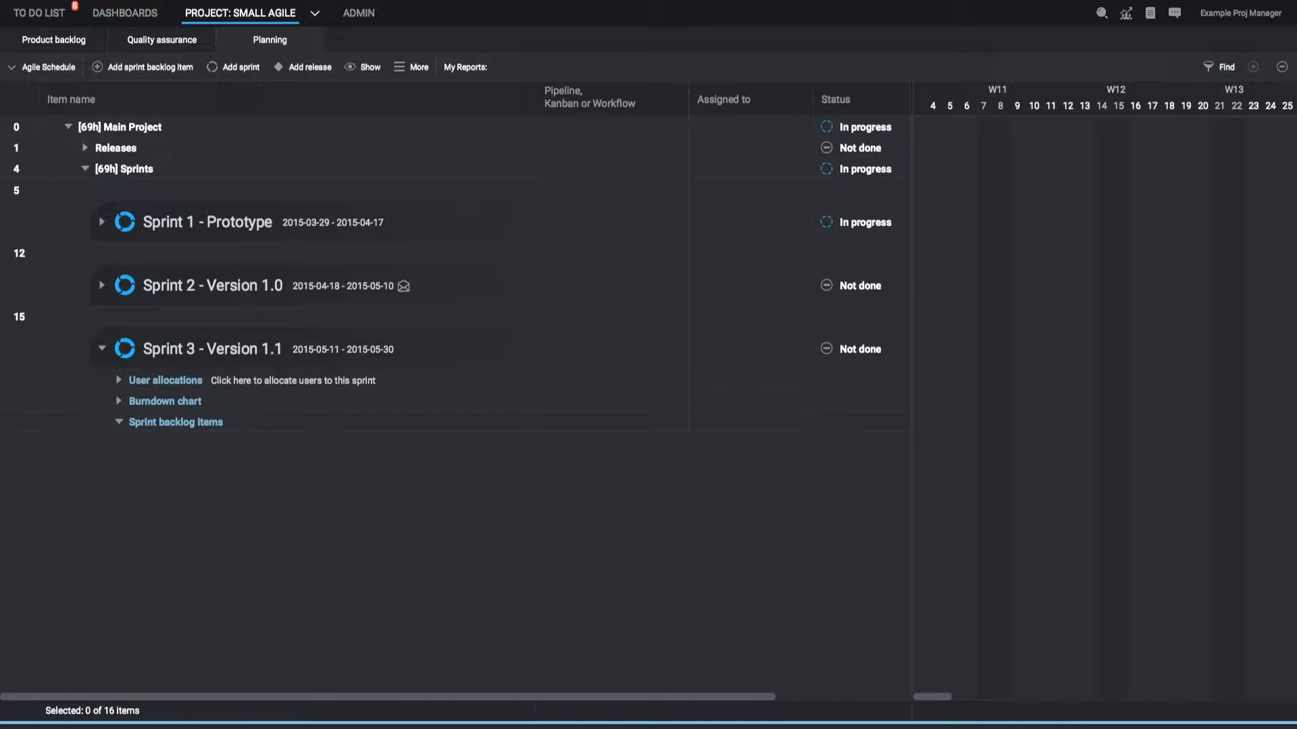
Create a new pipeline named 'Example Pipeline' from the Pipelines, Kanbans and Workflows manager.
left_click(412, 68)
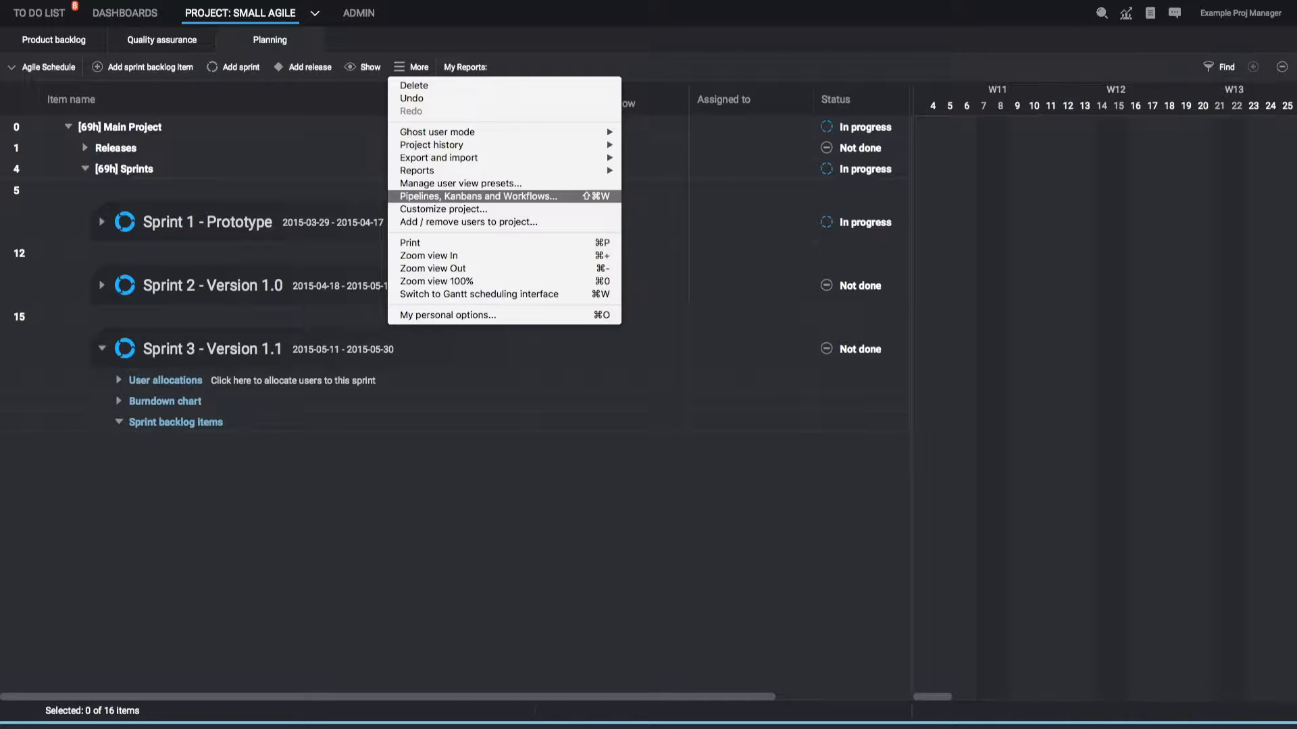
left_click(477, 197)
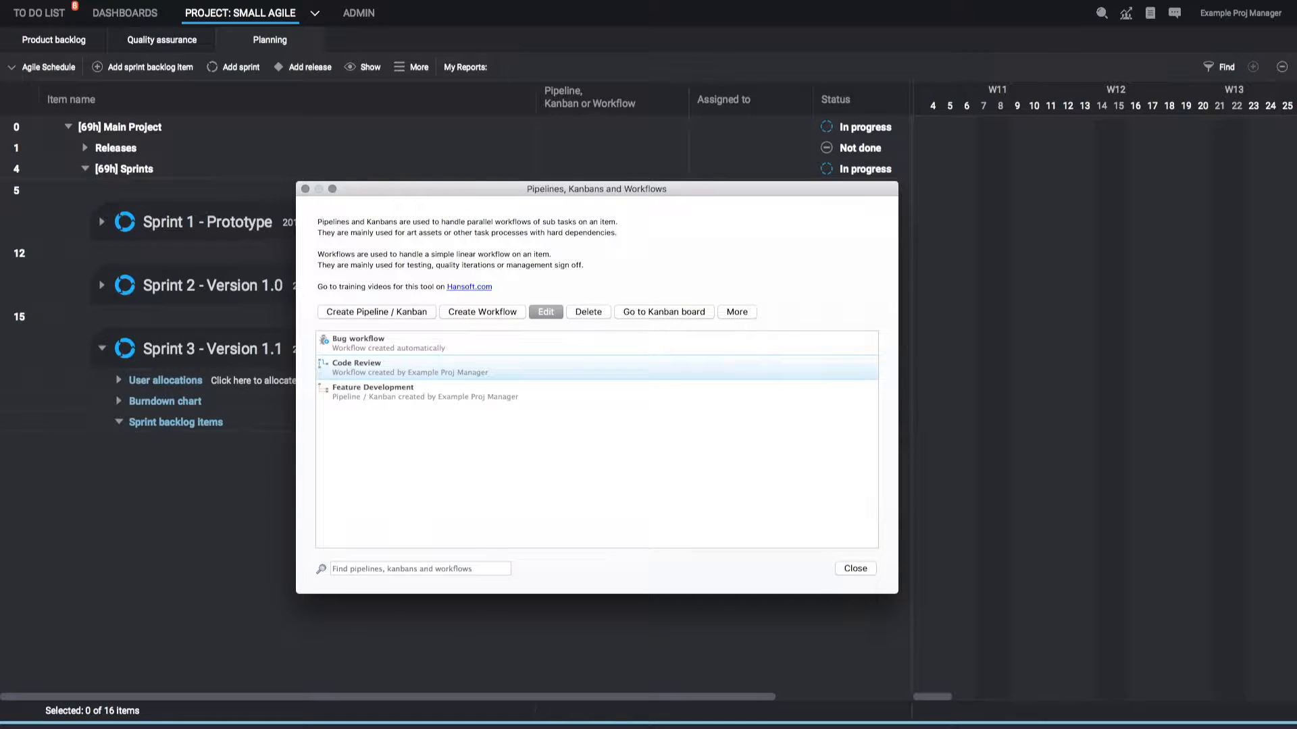
left_click(376, 312)
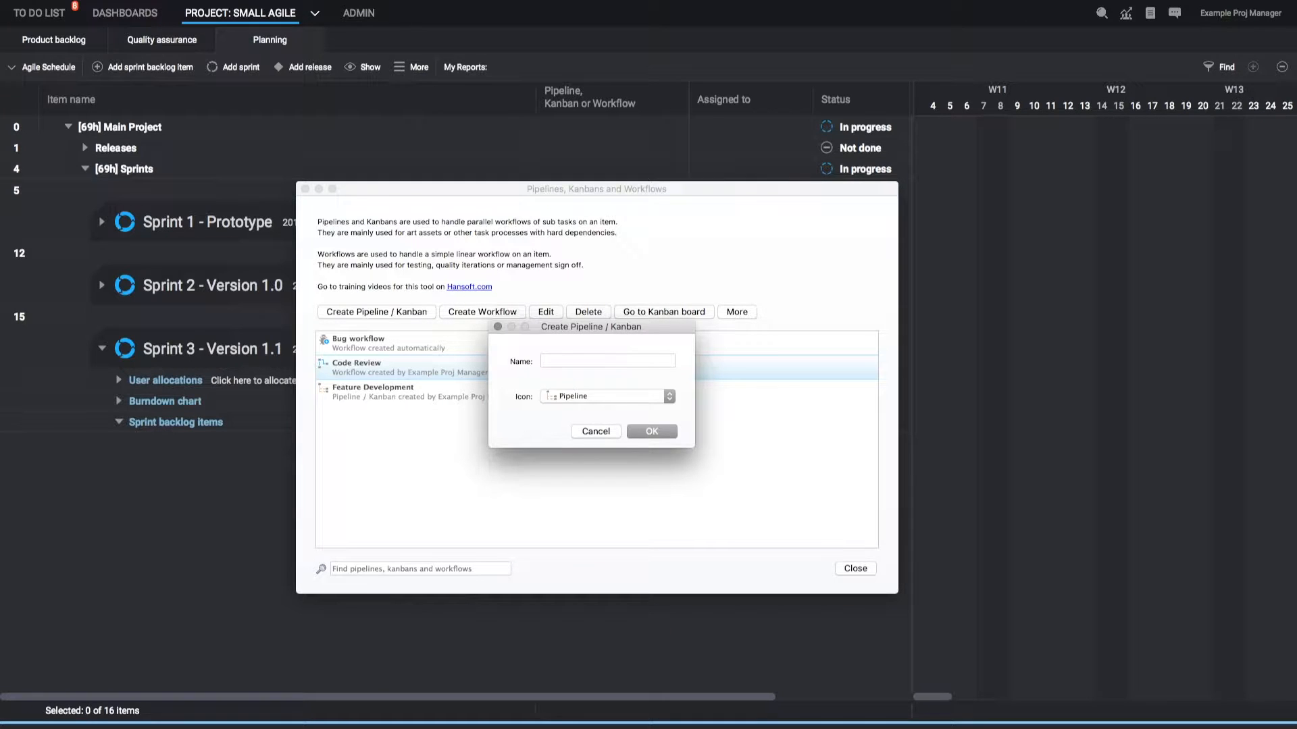
type("Example Pi")
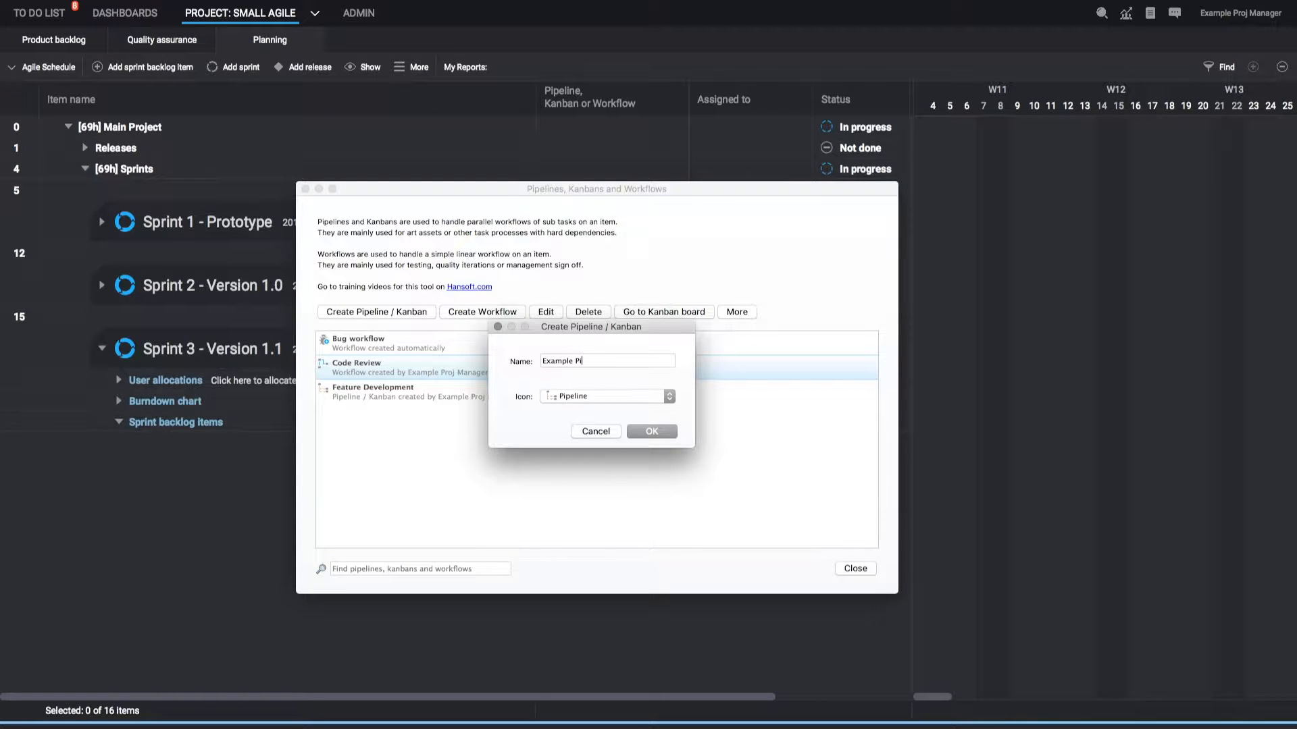
left_click(651, 431)
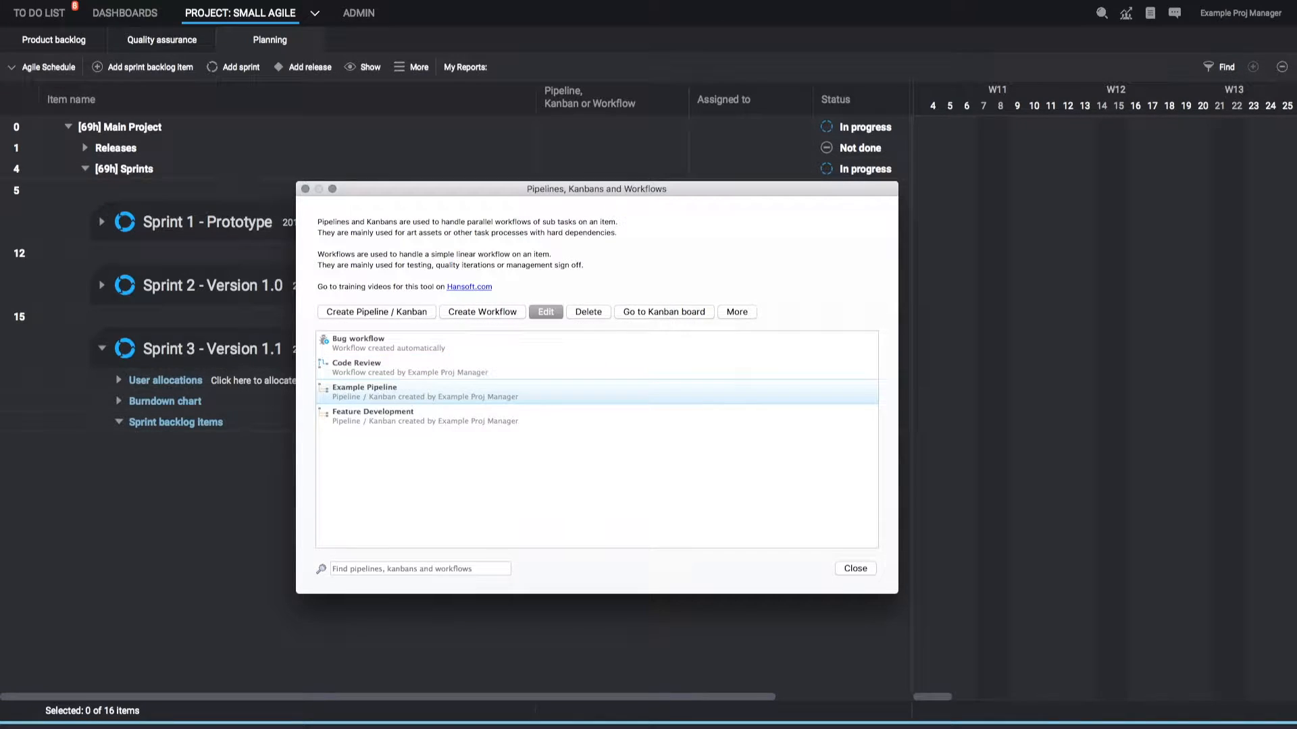
Edit Example Pipeline and place a new unnamed task into its flow chart.
left_click(544, 312)
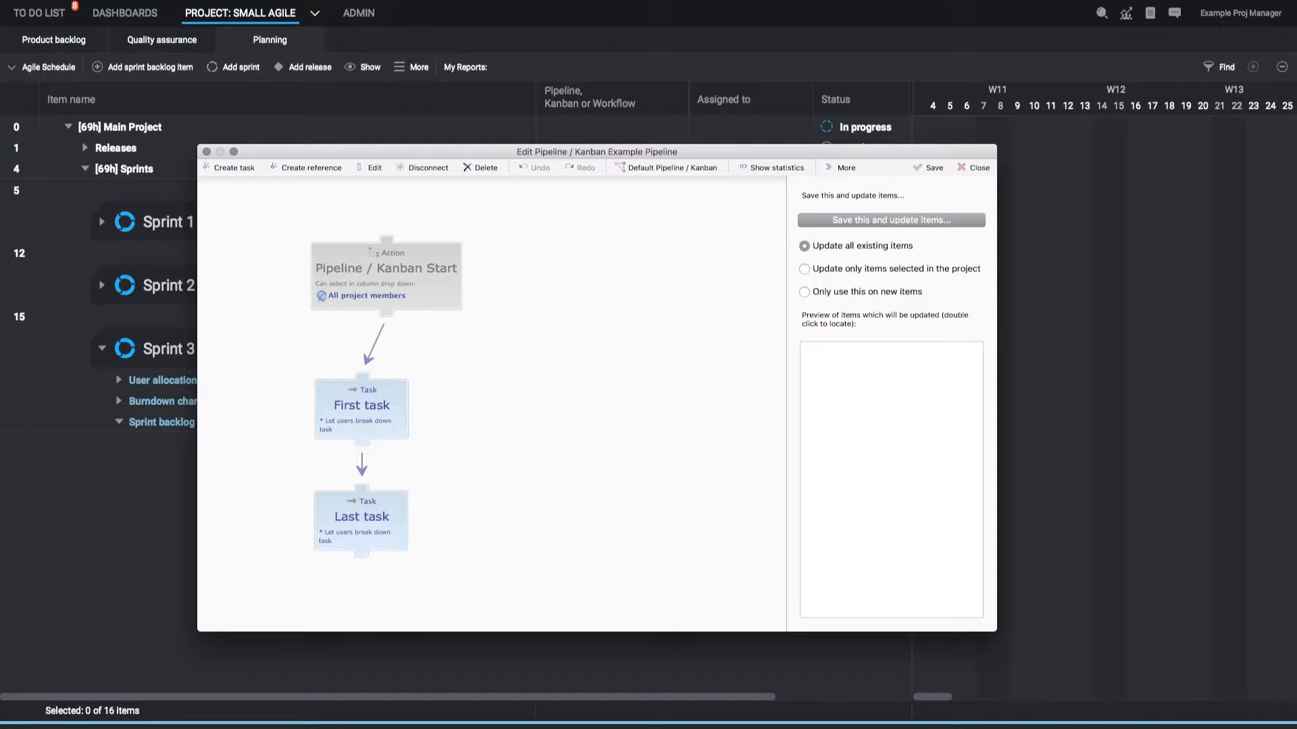
left_click(235, 167)
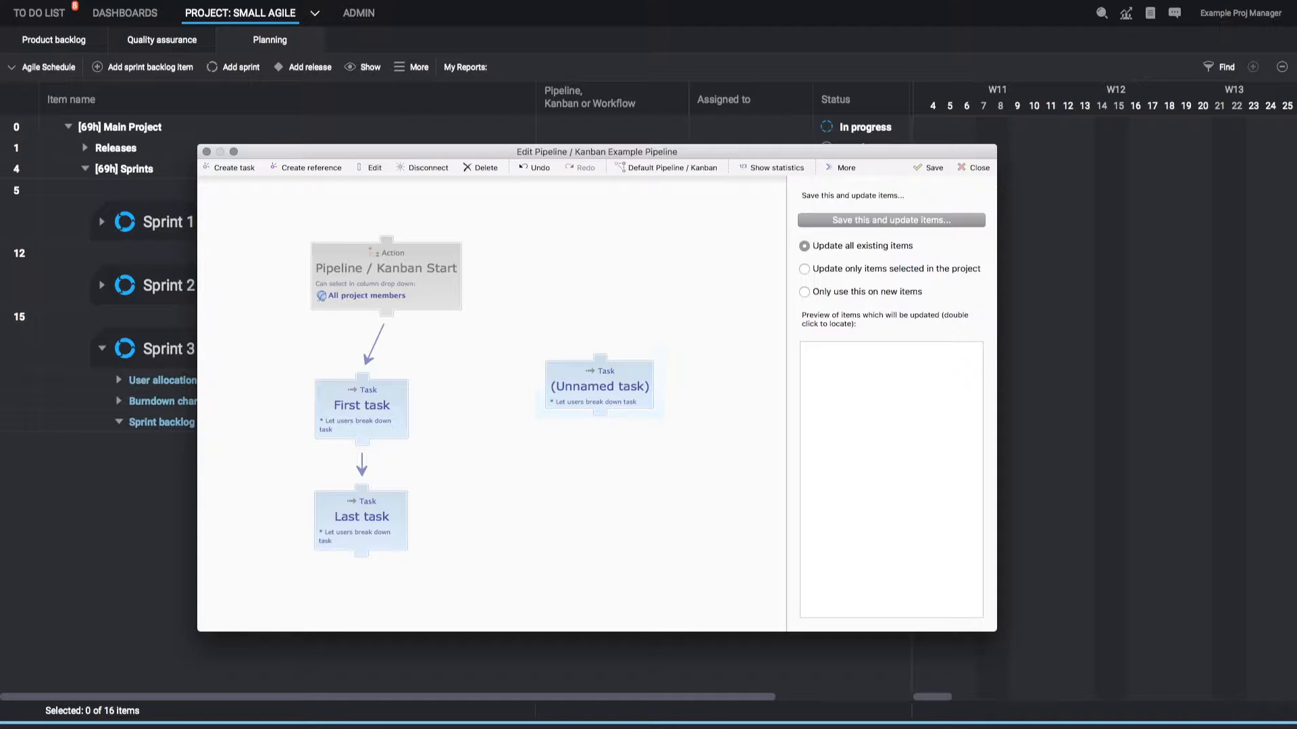
left_click_drag(600, 385, 502, 413)
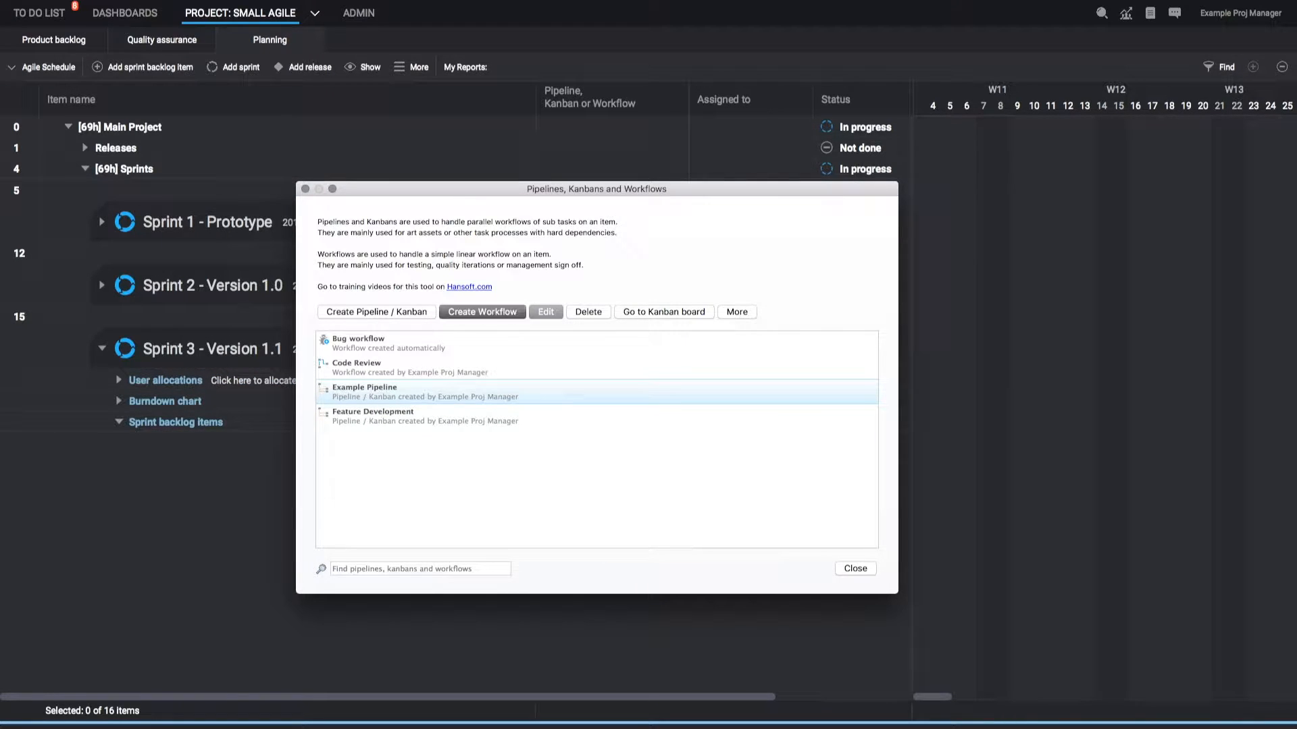
Create a workflow named 'Example Workflow' and place a new unnamed status in it.
type("Exam")
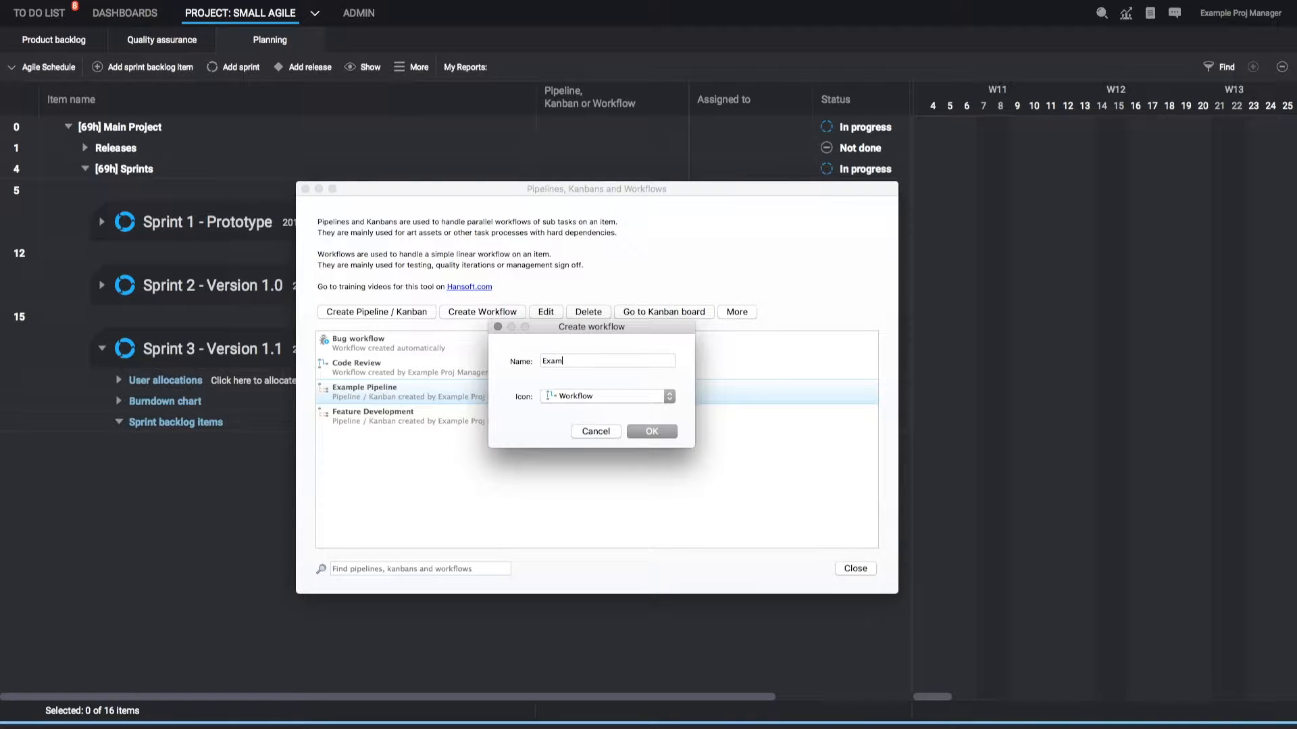
left_click(594, 431)
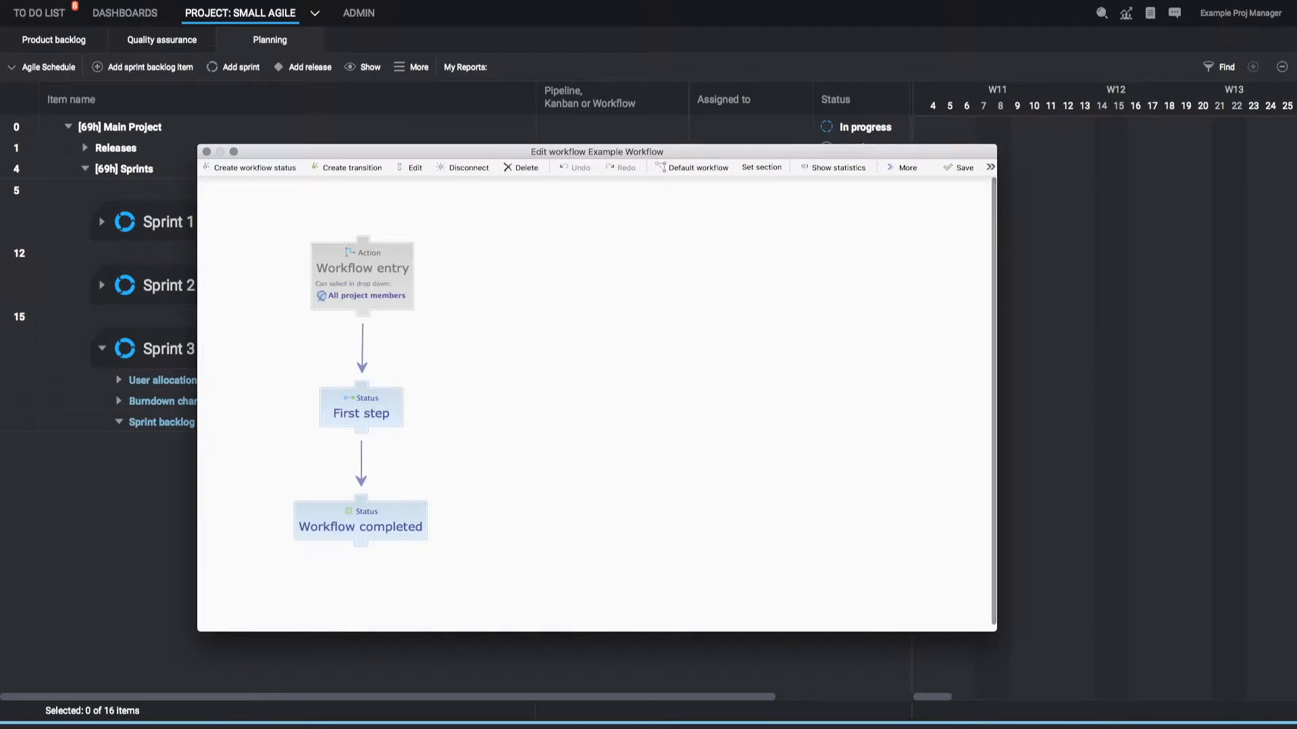
left_click(254, 168)
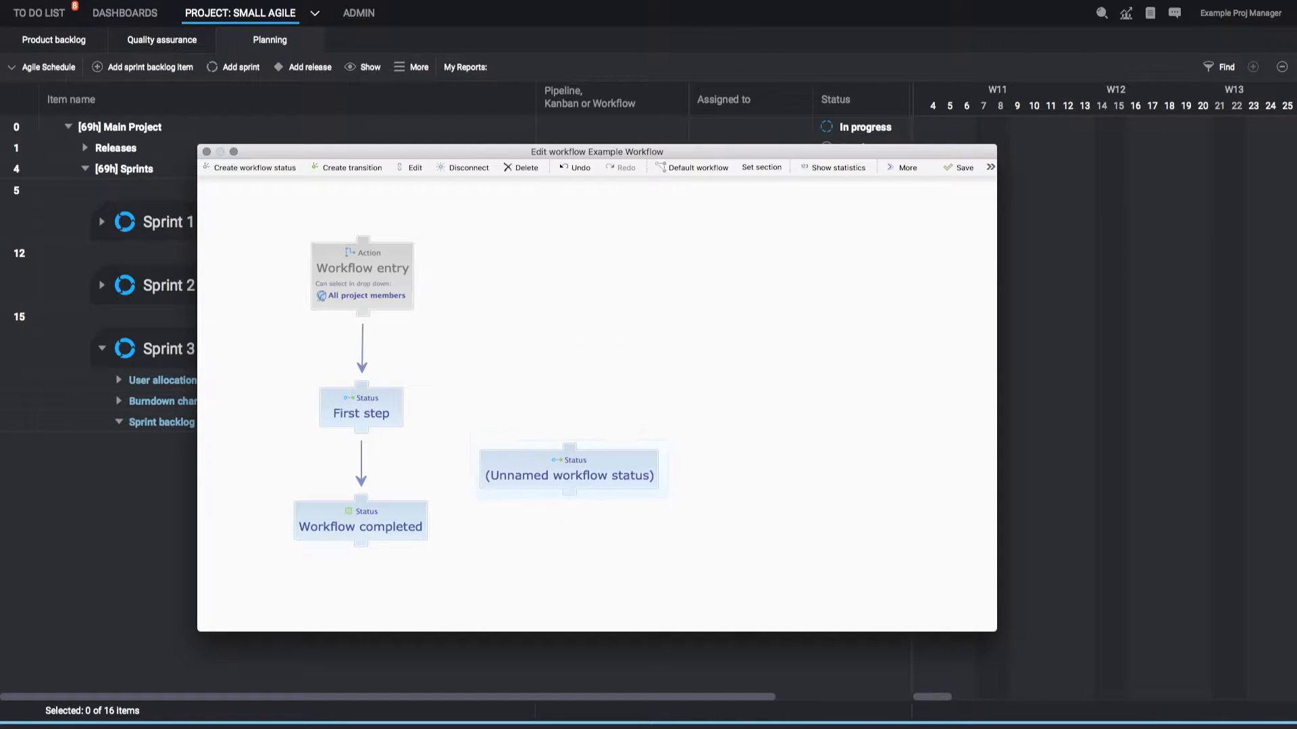
left_click_drag(569, 474, 585, 521)
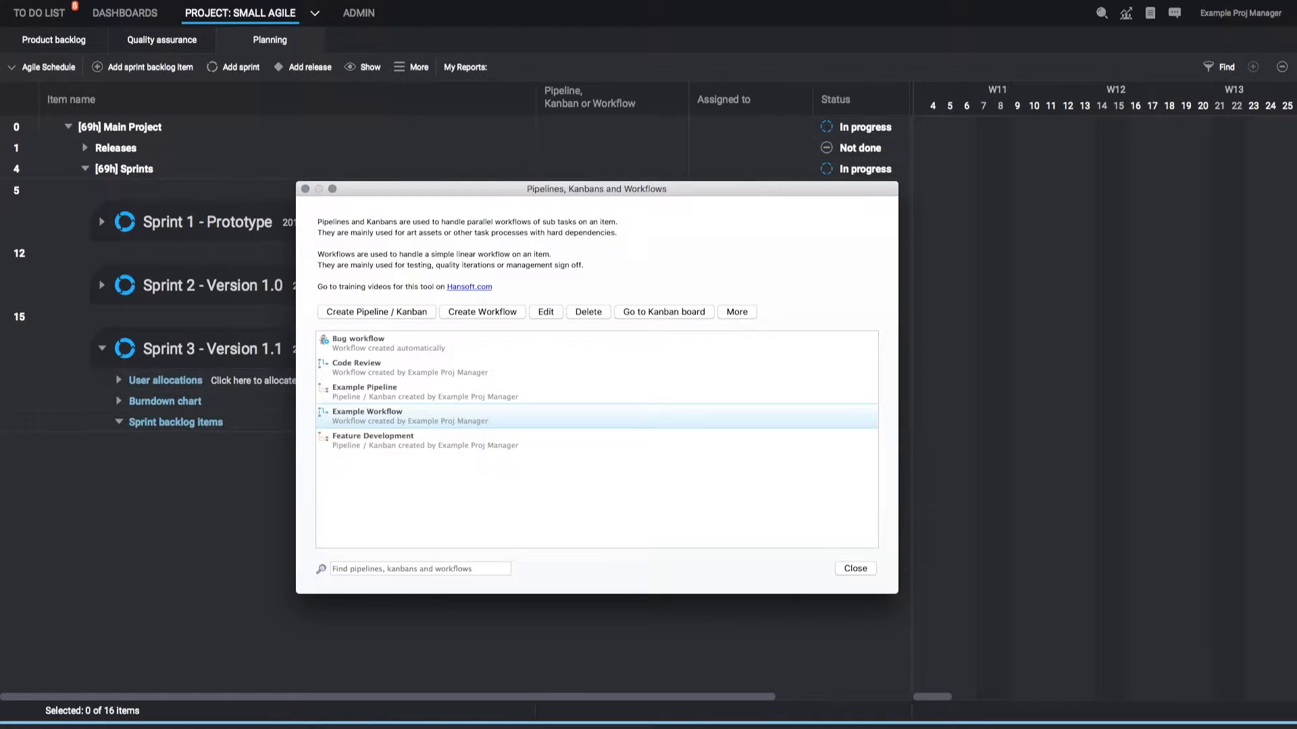
Open the Feature Development pipeline in its editor.
left_click(373, 441)
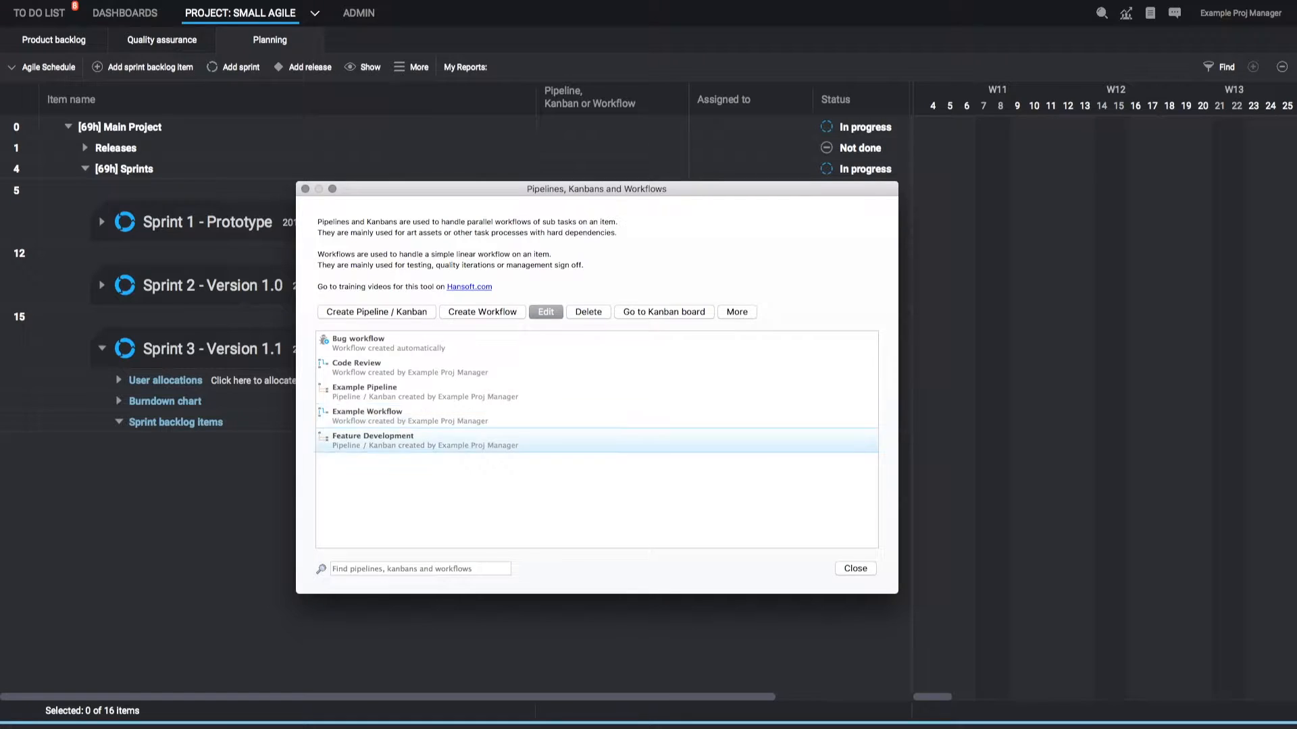
left_click(544, 312)
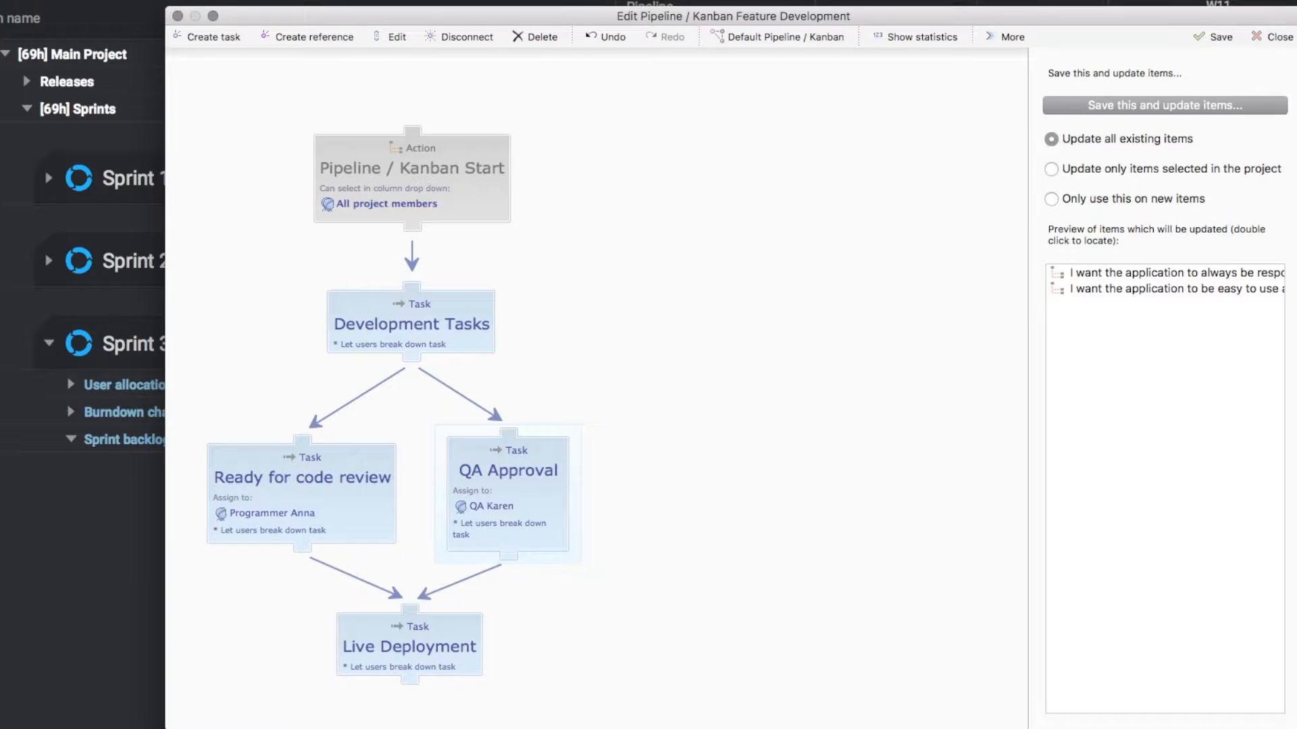
left_click(408, 647)
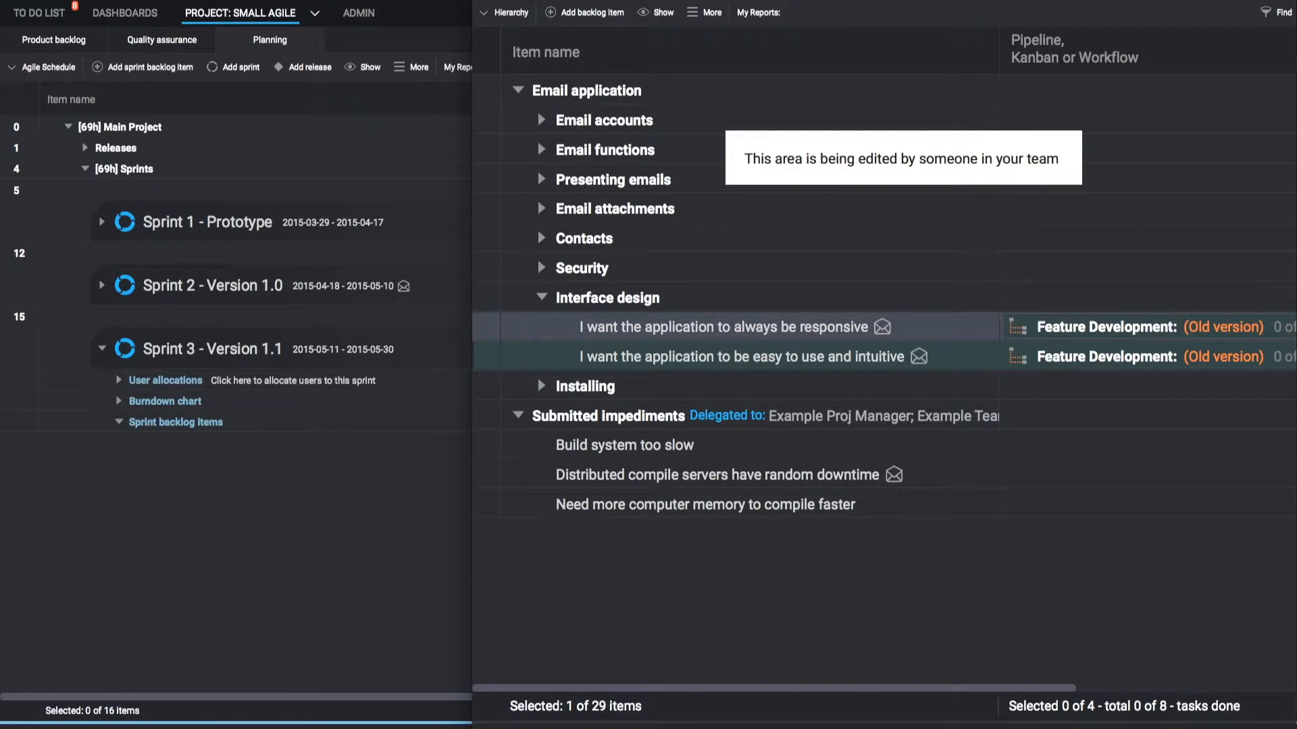
Commit the 'always be responsive' story from the product backlog to Sprint 3.
left_click(731, 327)
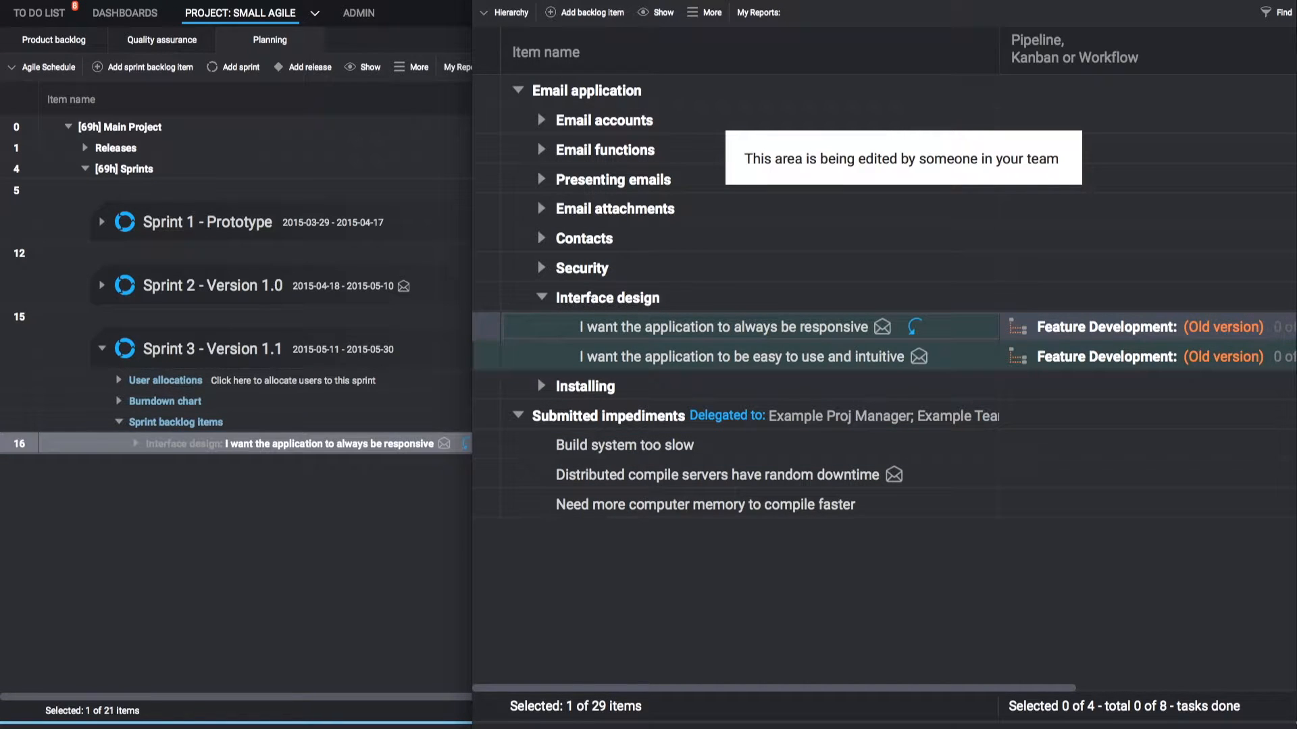
left_click(135, 443)
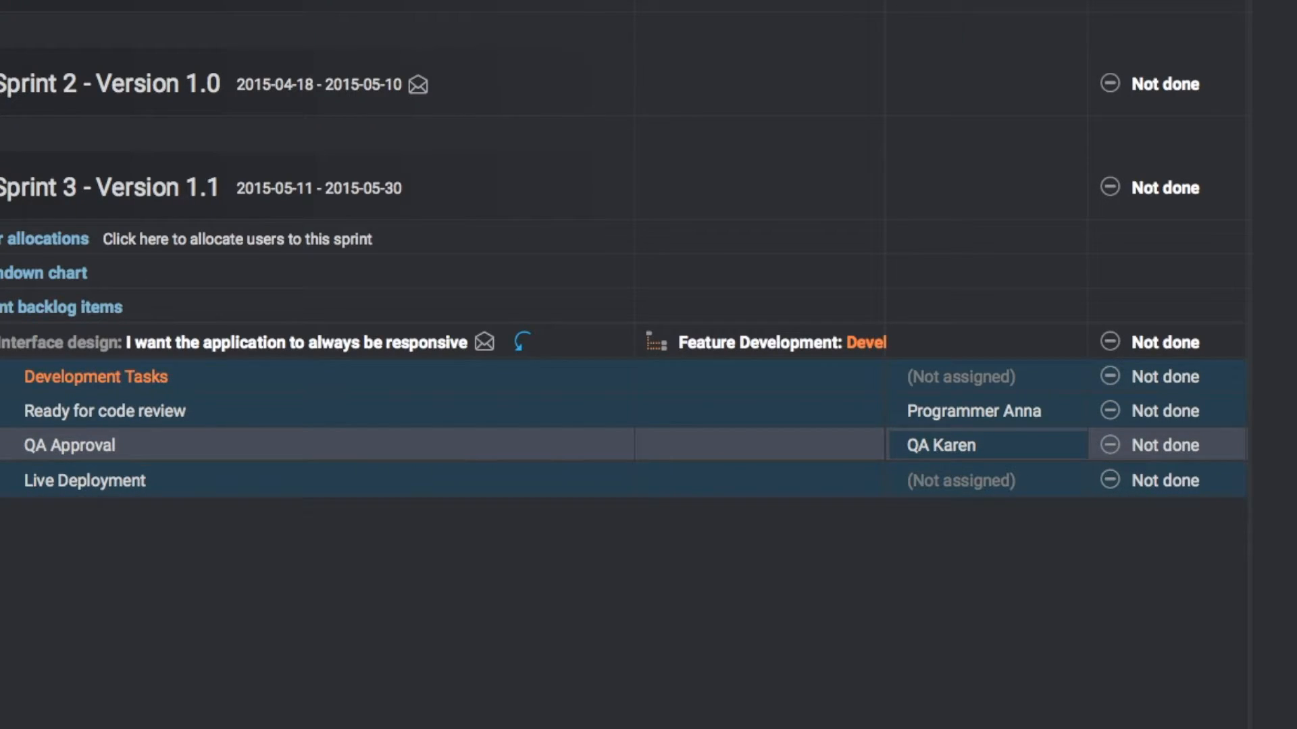
Assign Programmer Fred to the Development Tasks and Live Deployment steps.
left_click(960, 376)
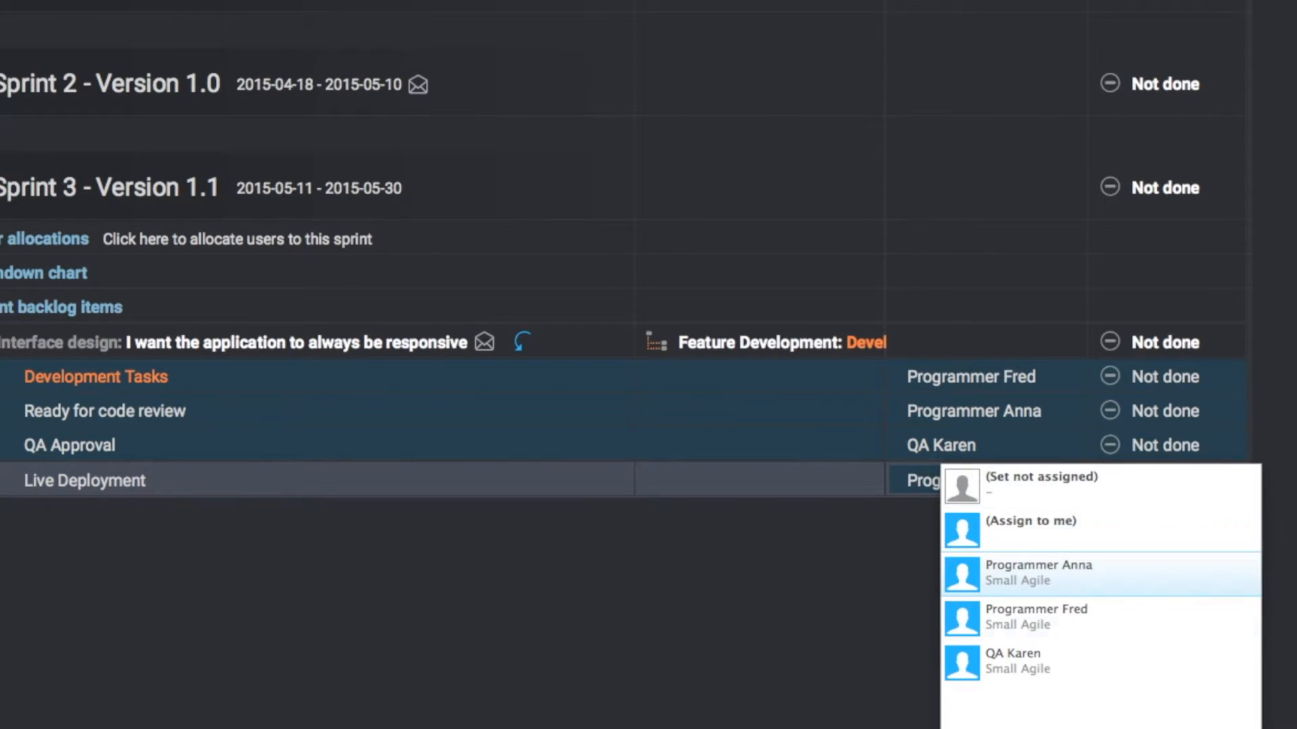
left_click(1035, 616)
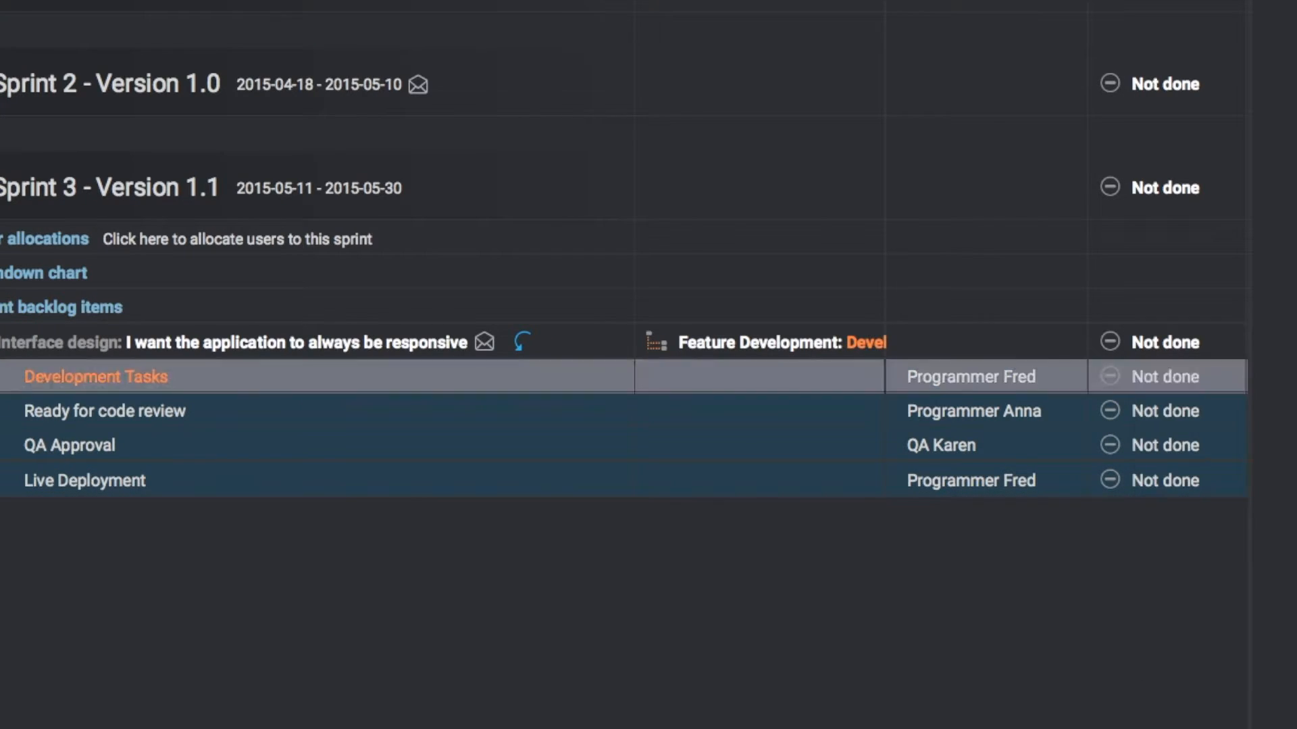
left_click(1109, 377)
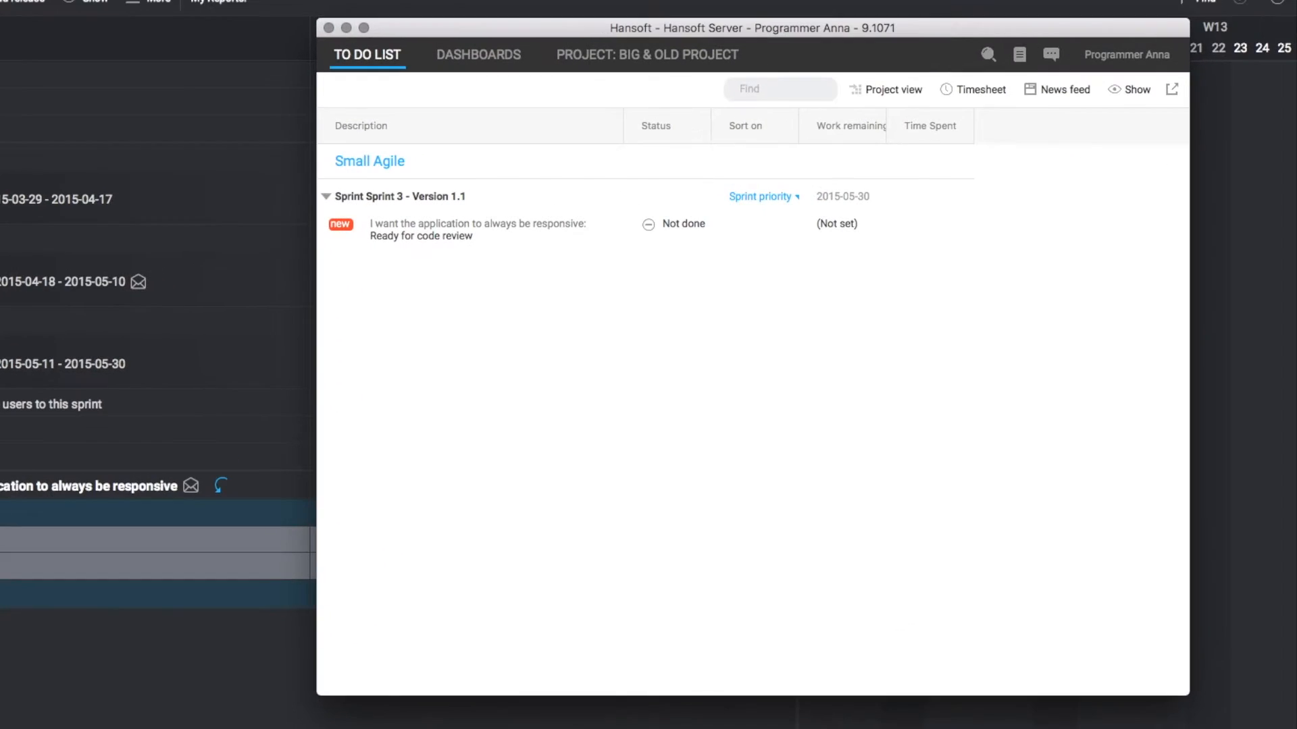
Mark the Ready for code review task as Completed from the to-do list.
left_click(477, 229)
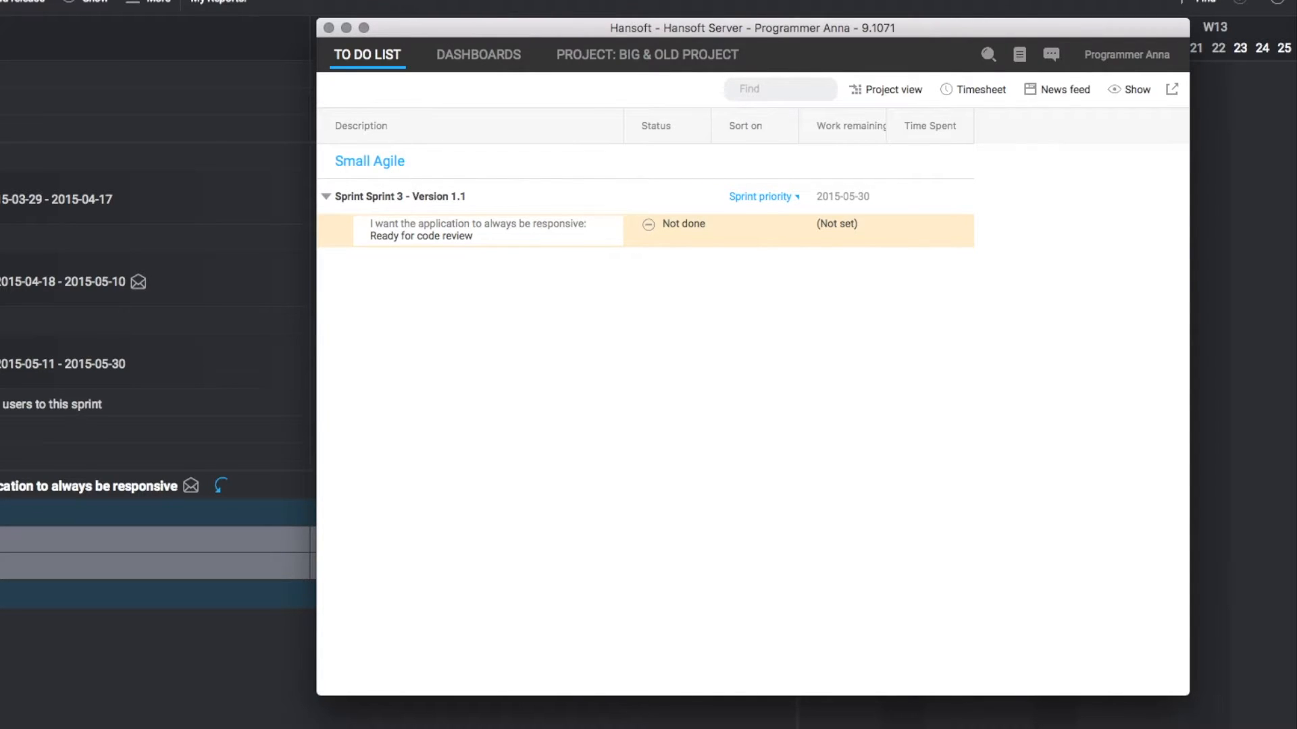
left_click(667, 230)
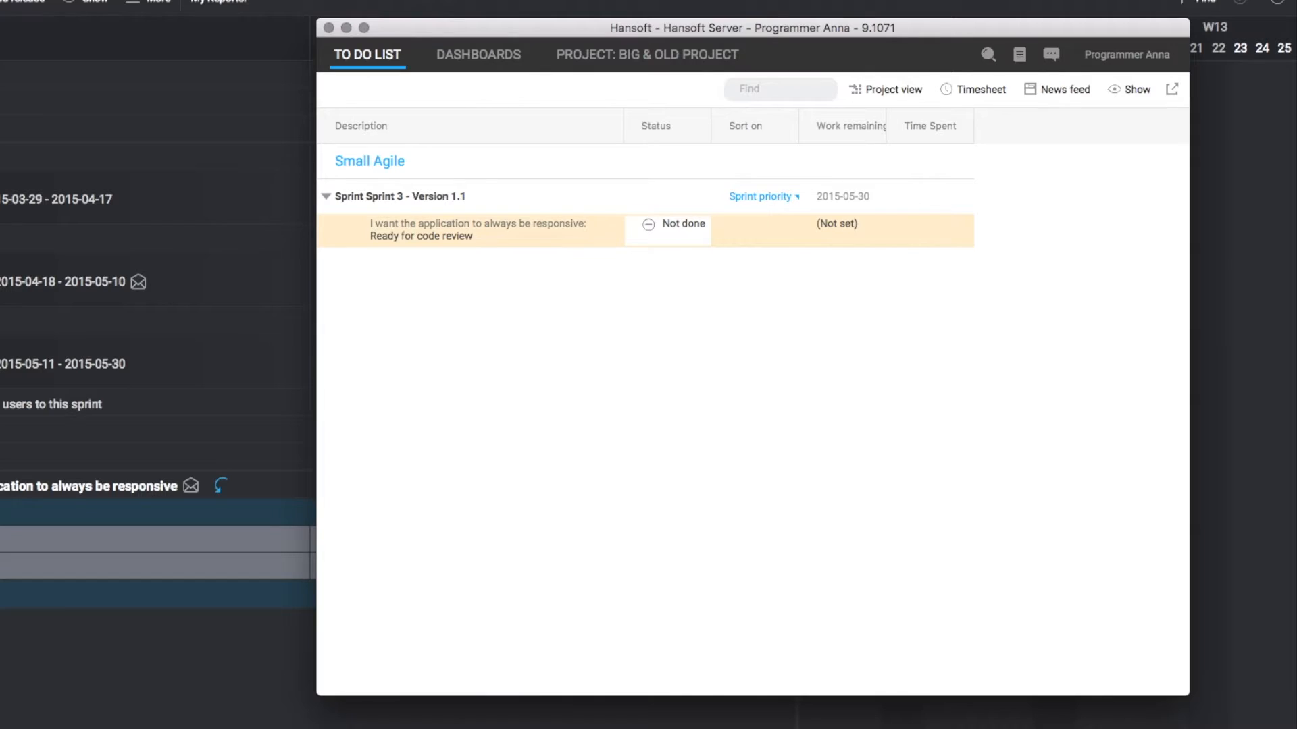
left_click(666, 224)
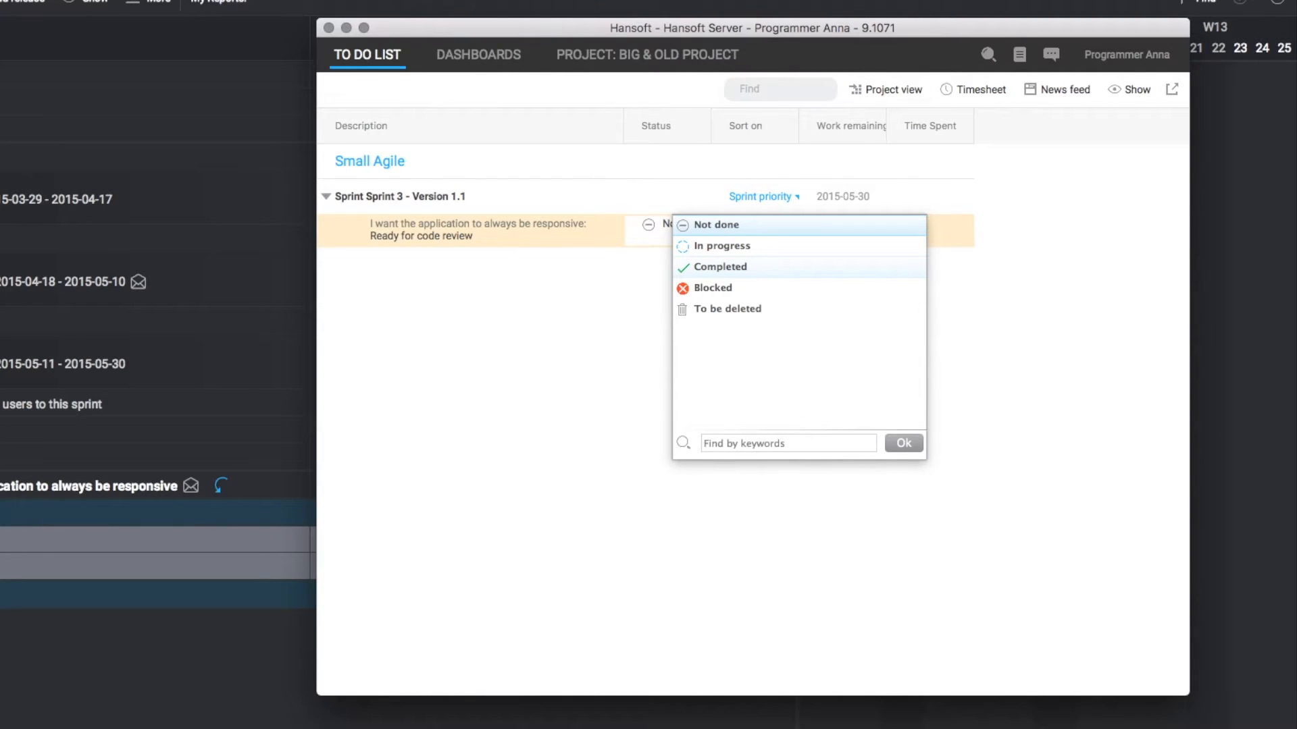
mouse_move(720, 266)
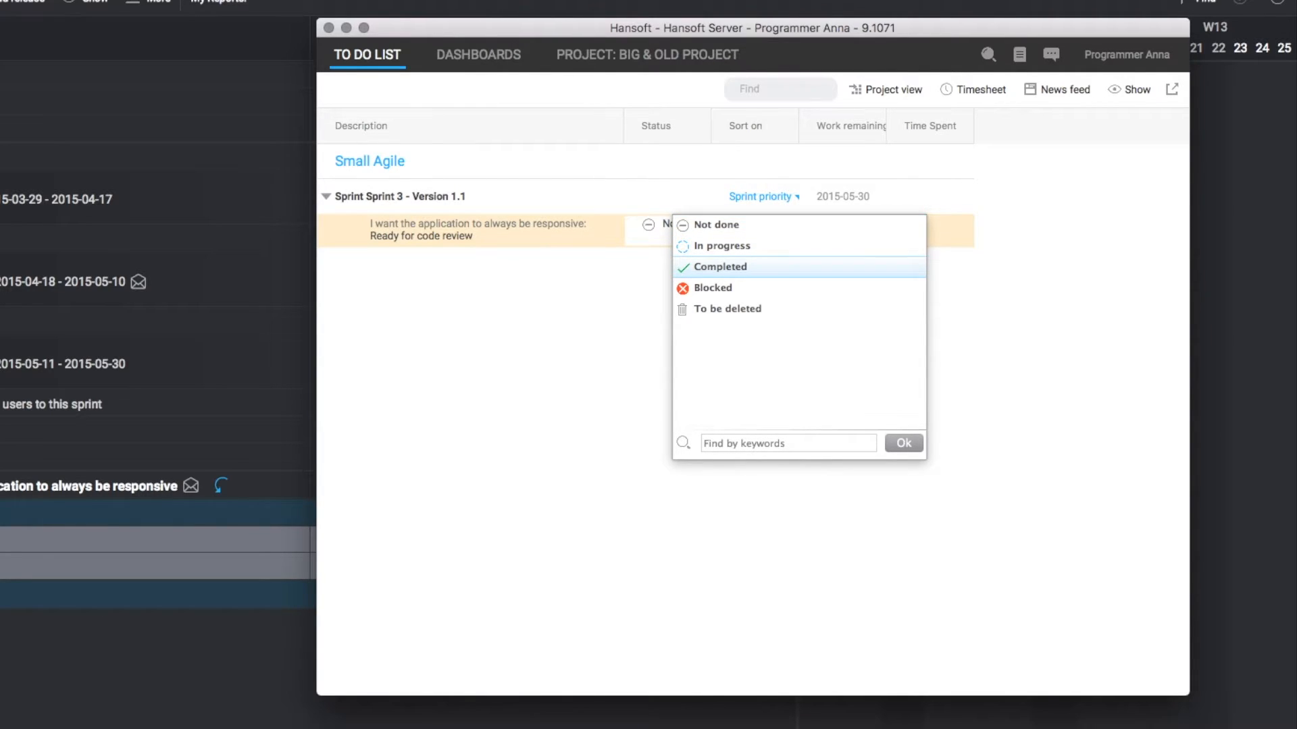
left_click(722, 267)
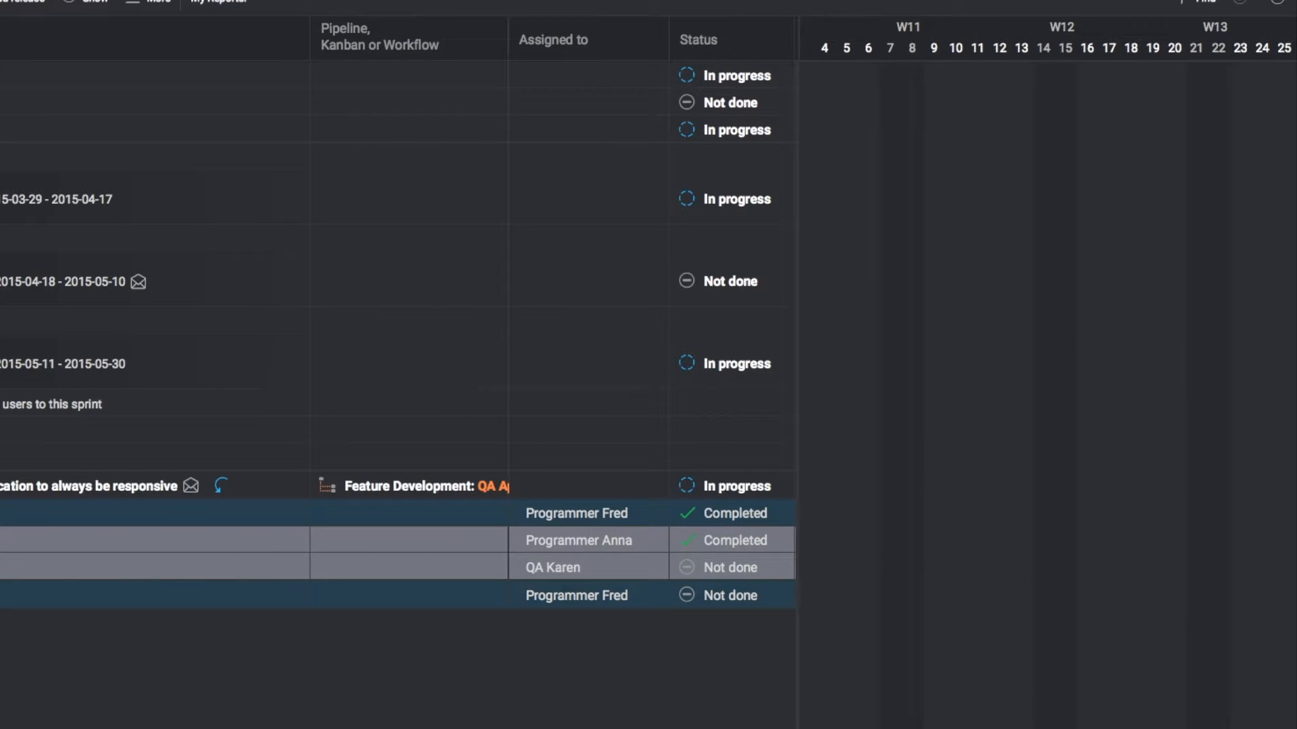
Mark QA Approval as Completed and bring up Live Deployment's status choices.
scroll("down", 3)
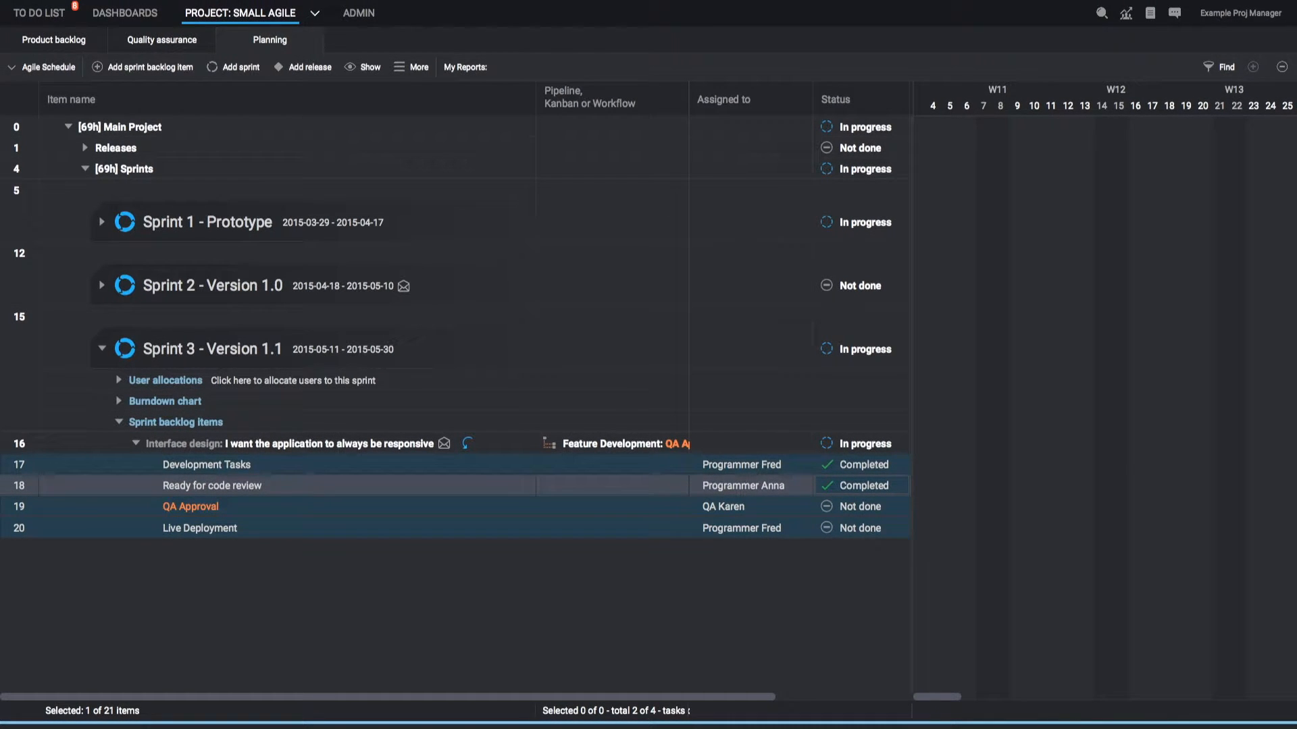
left_click(861, 506)
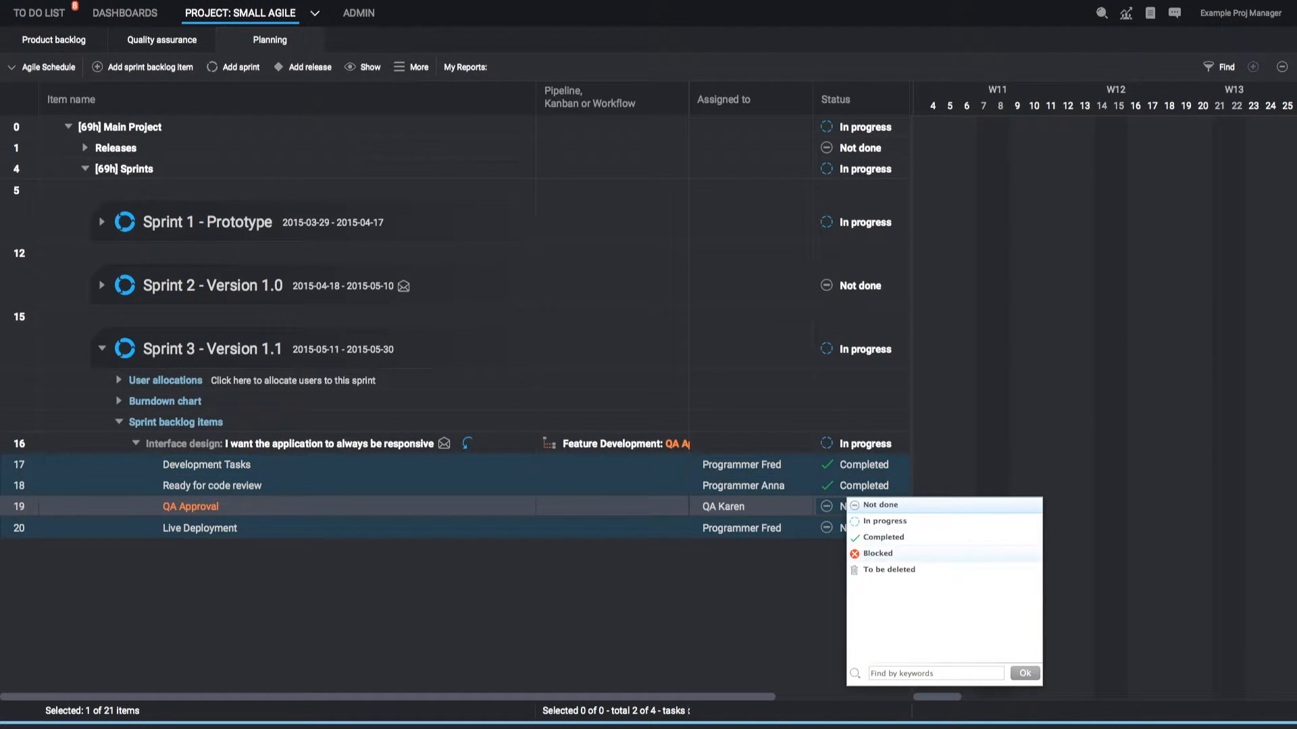
left_click(882, 536)
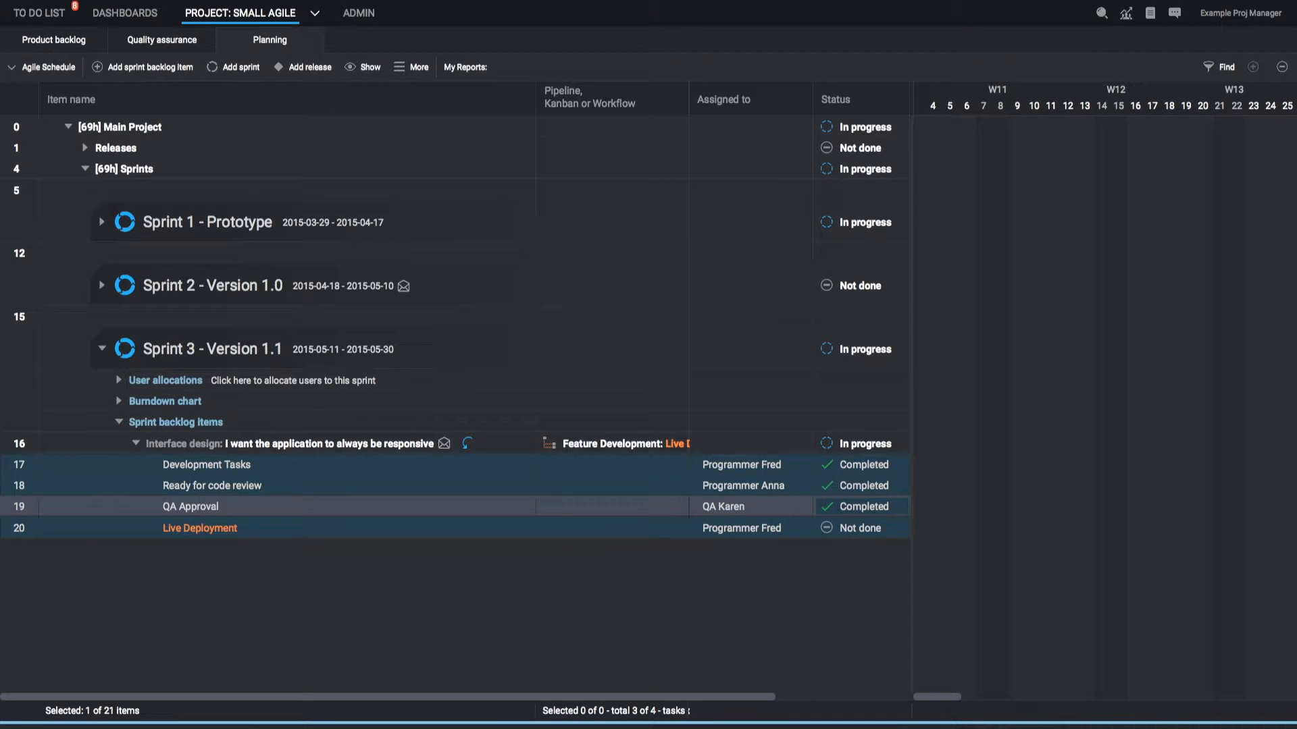
left_click(858, 528)
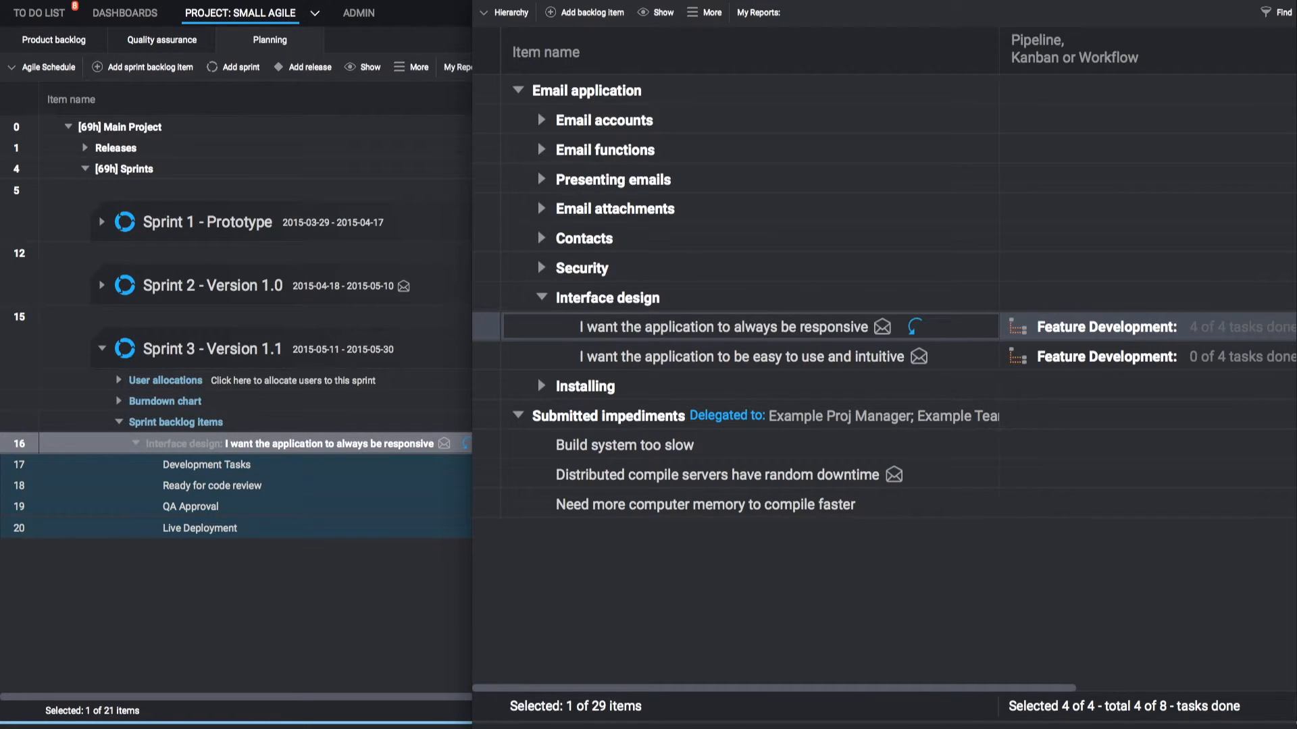
Set Live Deployment to Completed so the feature and Sprint 3 show Completed.
scroll("right", 3)
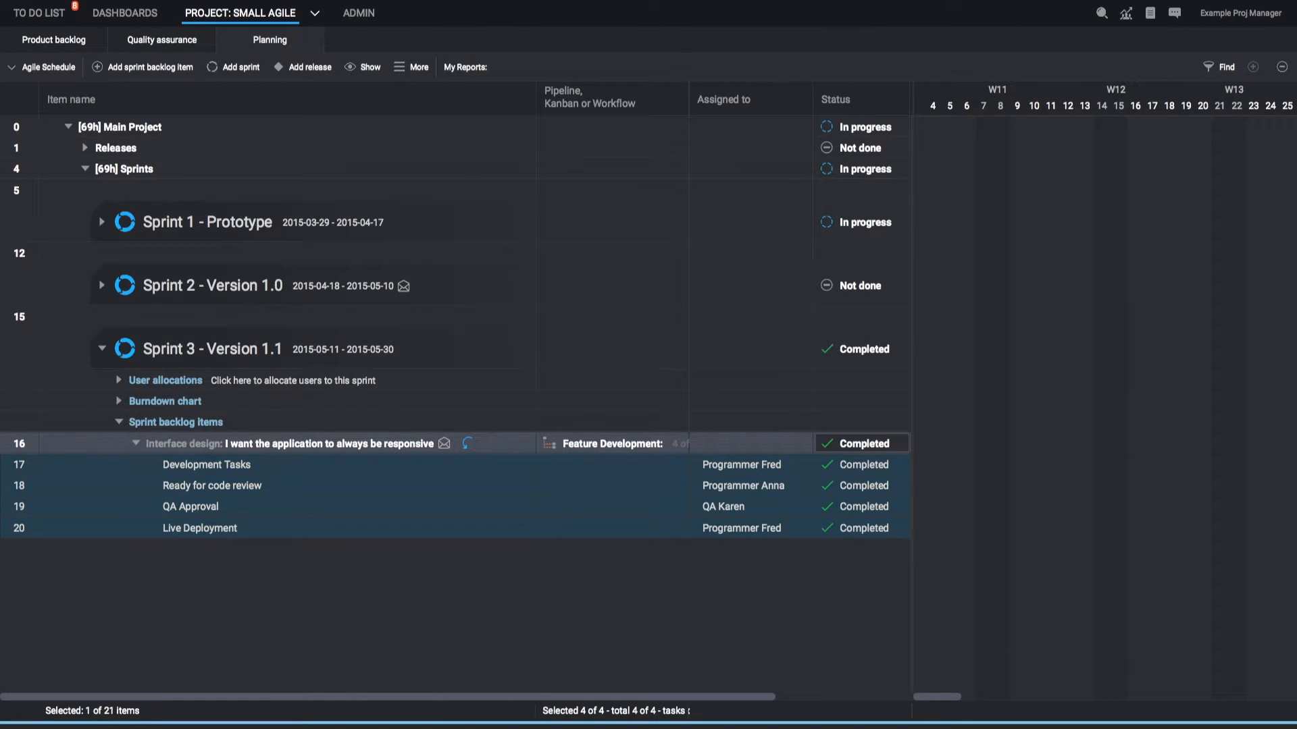
Set a Feature Development task's Break down option to 'Can select a workflow on this pipeline task'.
left_click(417, 67)
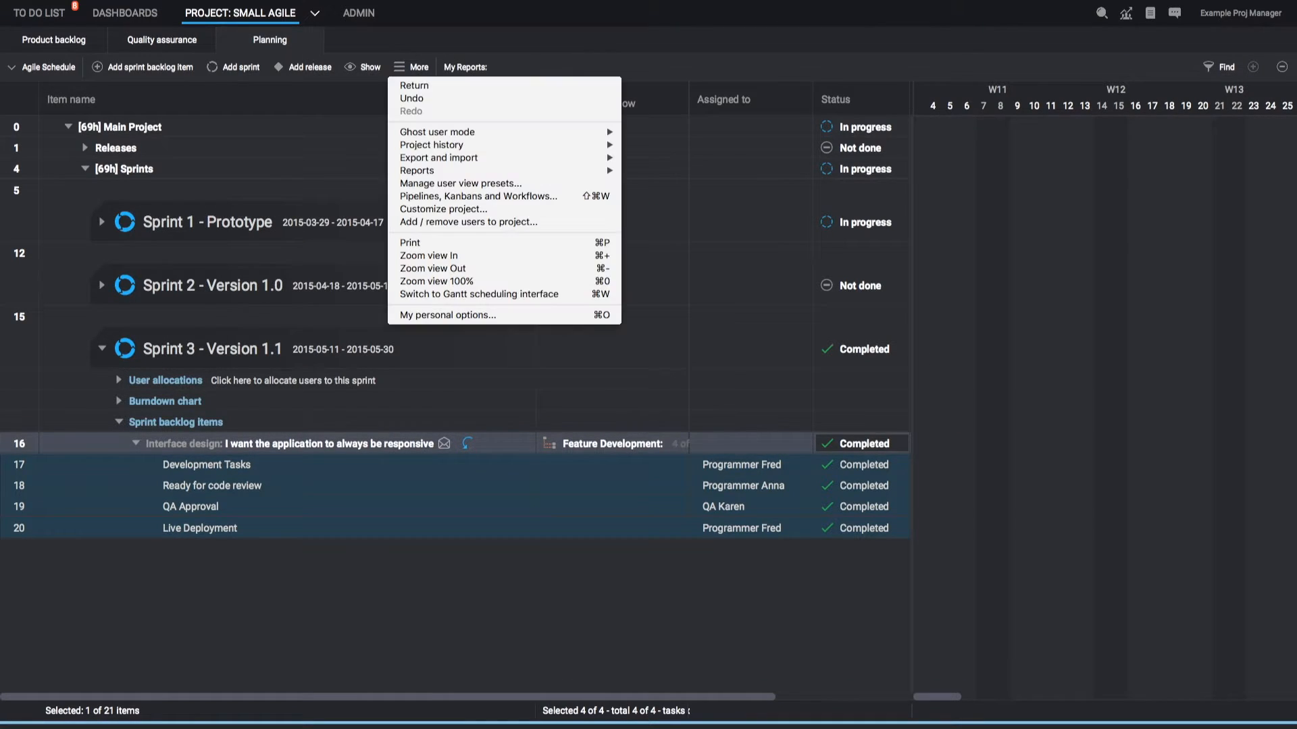
mouse_move(478, 196)
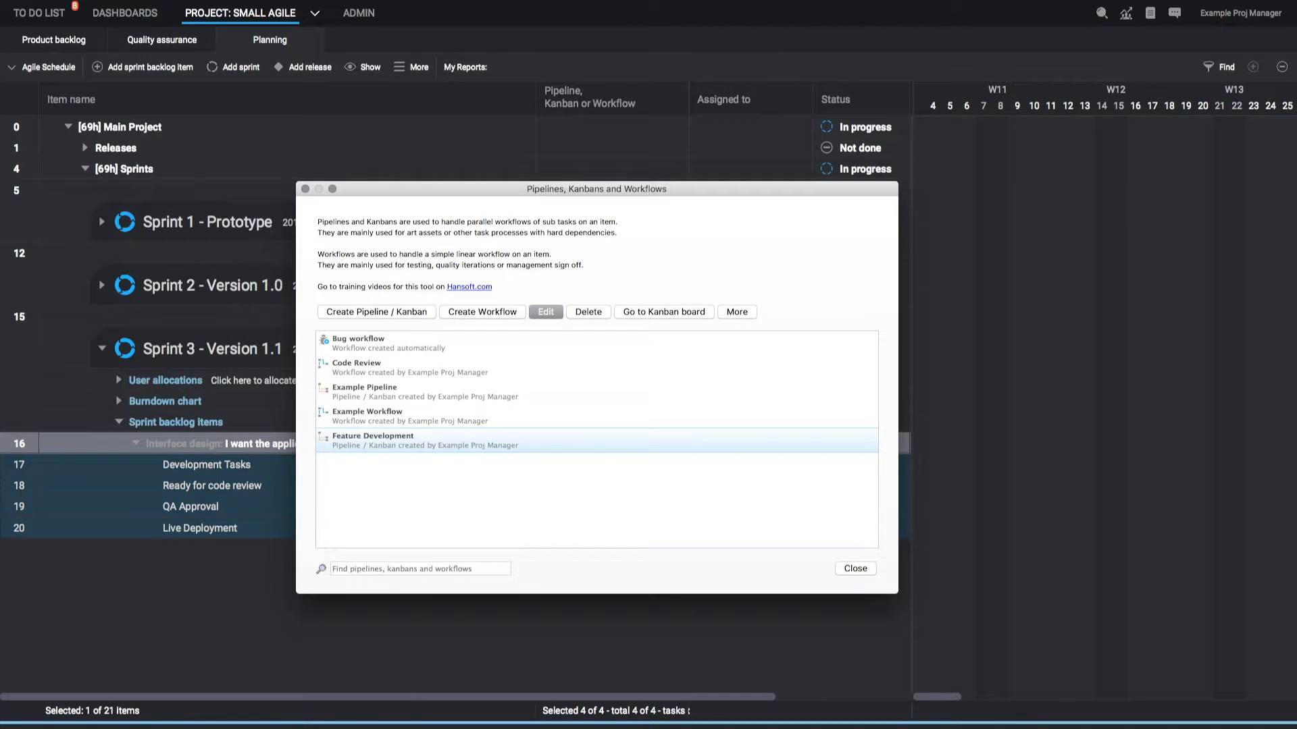
left_click(544, 312)
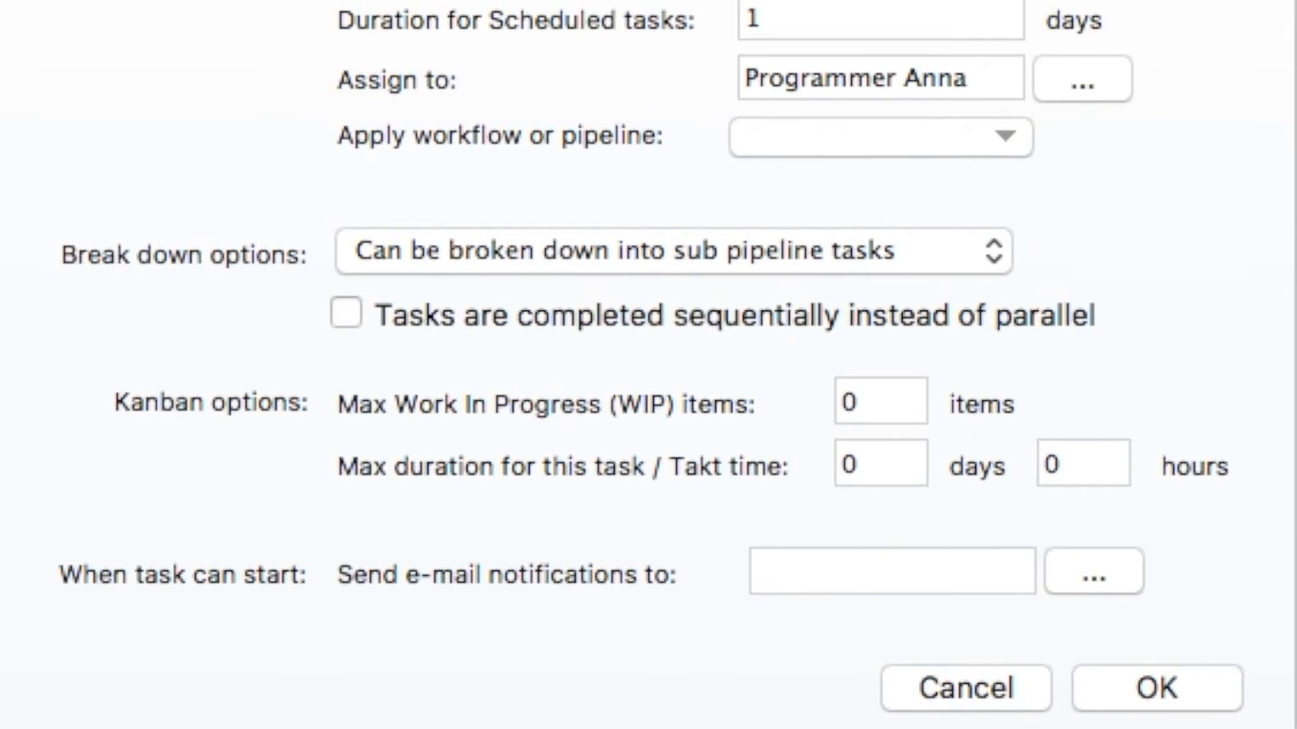
left_click(670, 252)
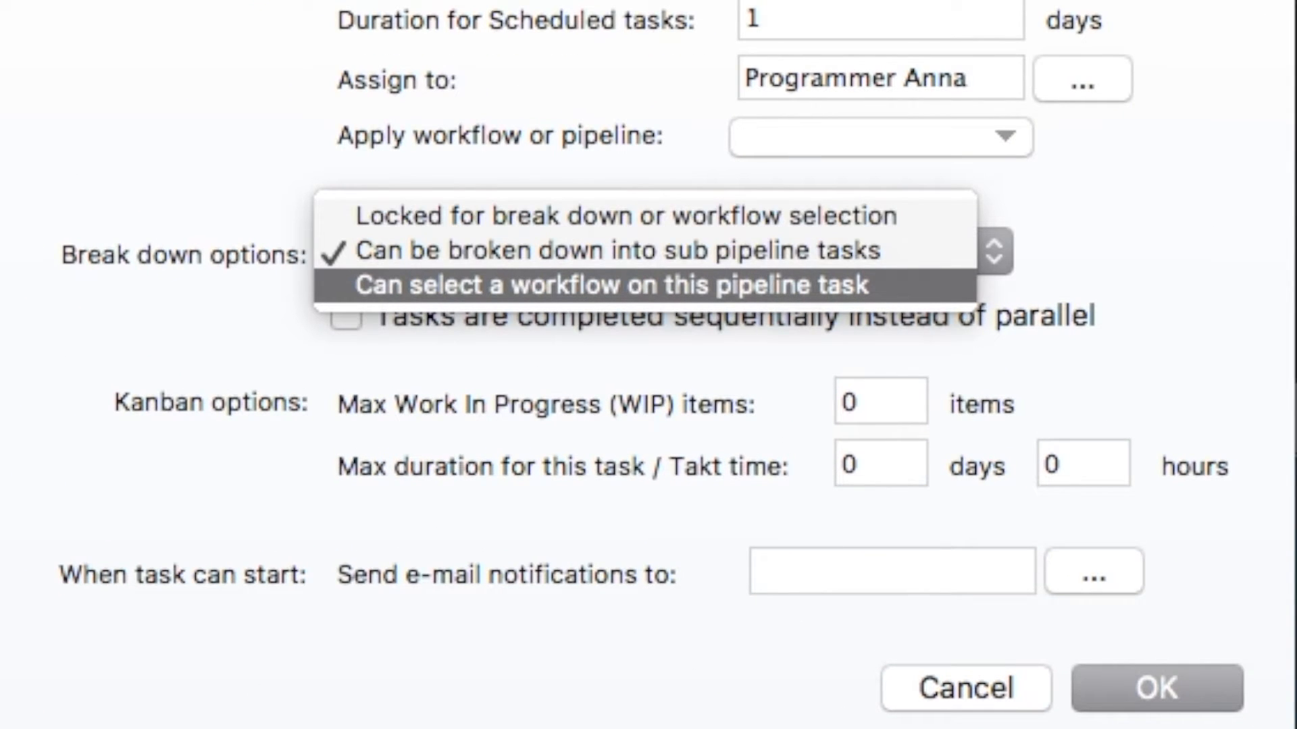
left_click(612, 285)
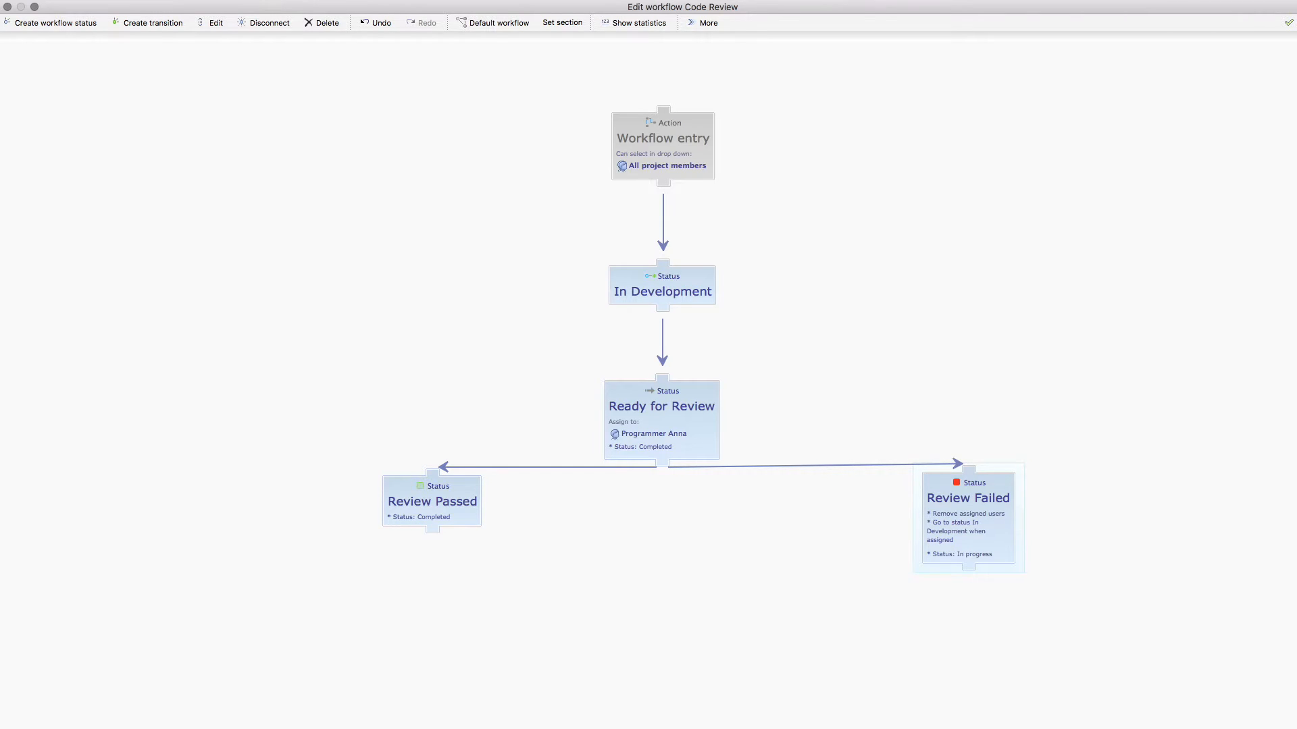
Review the Code Review workflow's In Development, Ready for Review and Review Failed statuses, then leave the editor.
left_click(662, 285)
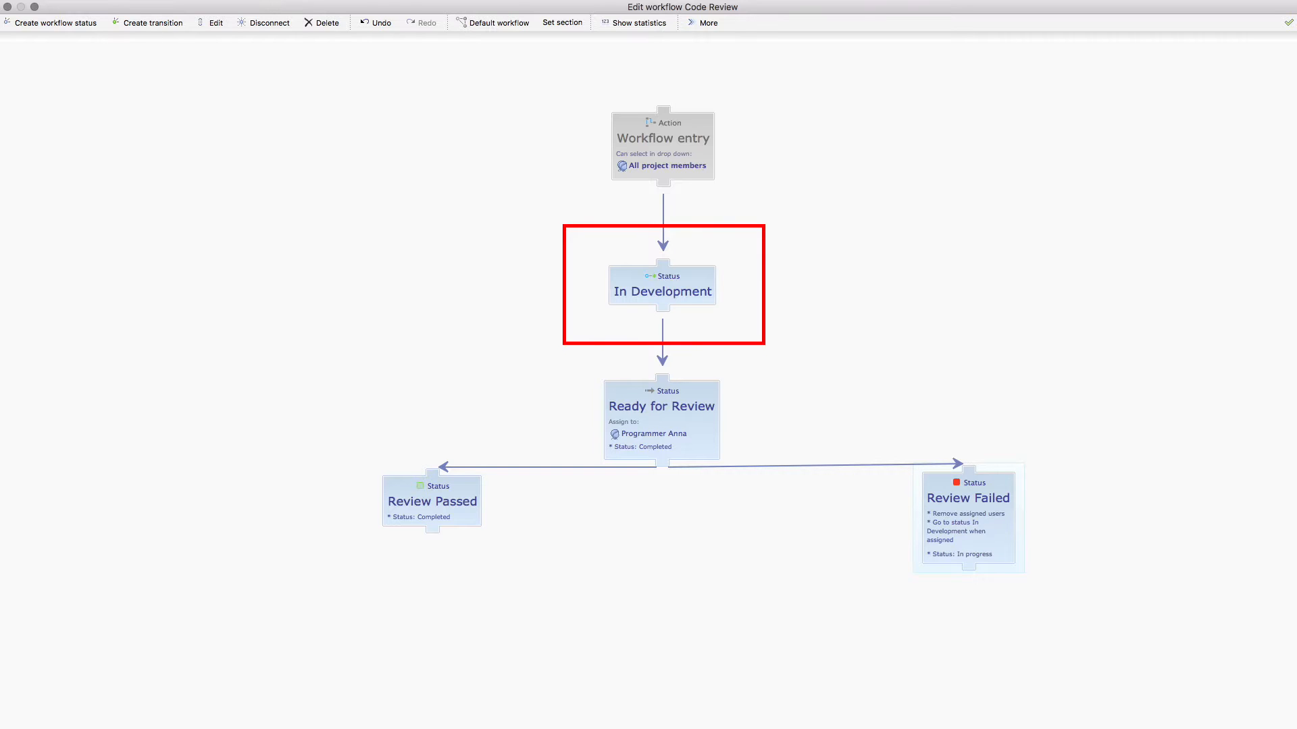
left_click(662, 406)
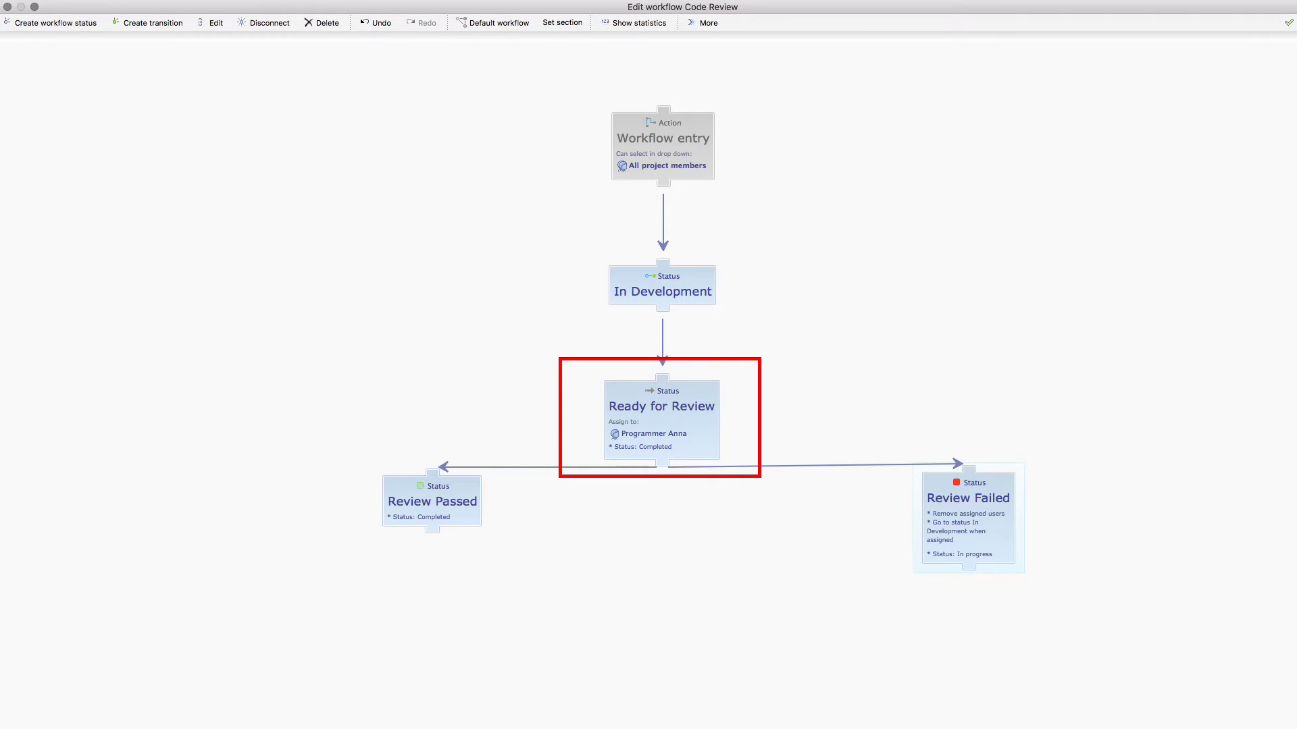
left_click(967, 513)
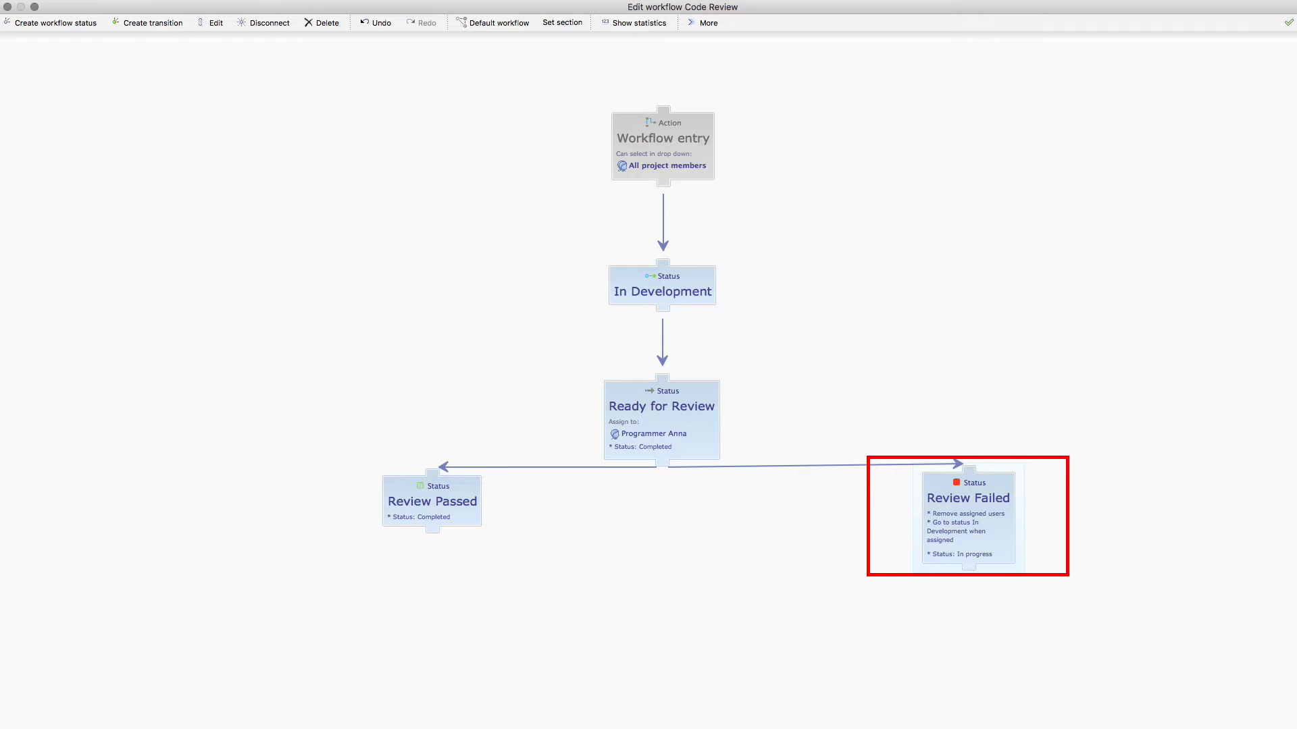
left_click(706, 23)
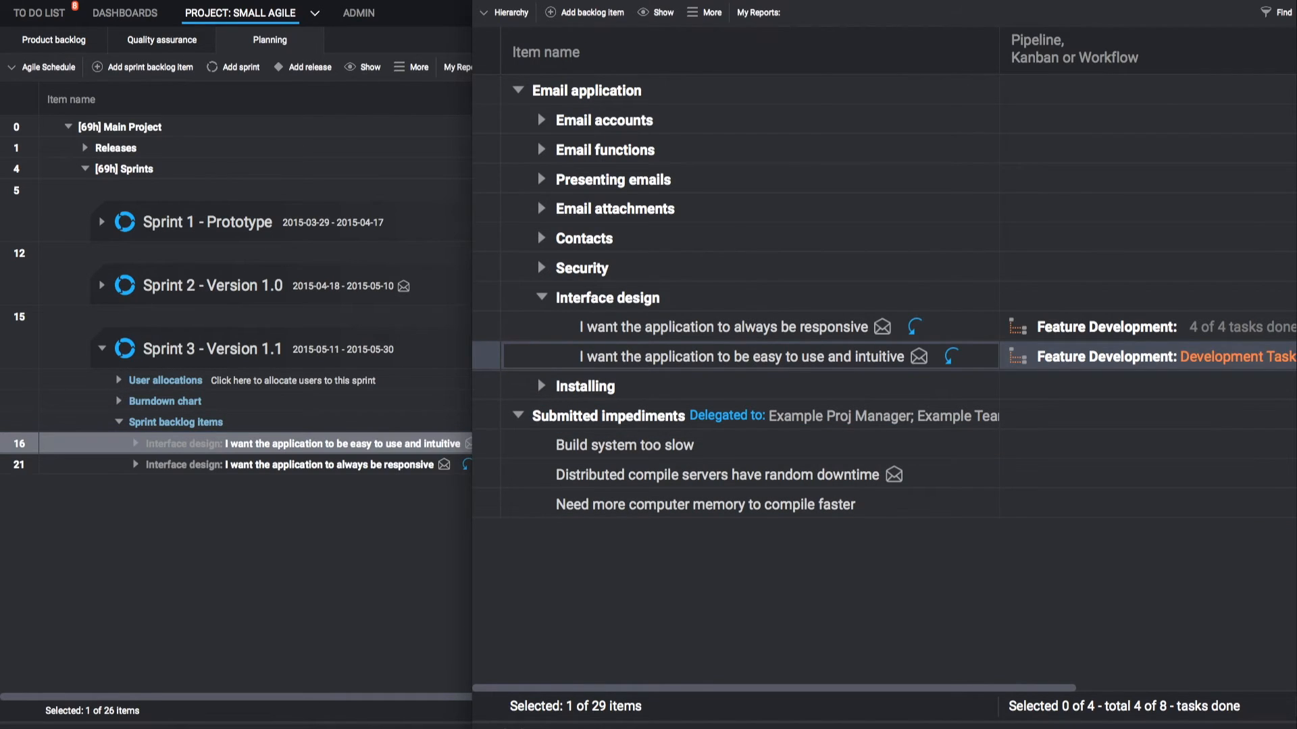
Assign Programmer Fred to Development Tasks, mark it Completed, and move Anna's code review task to Ready for Review.
left_click(653, 463)
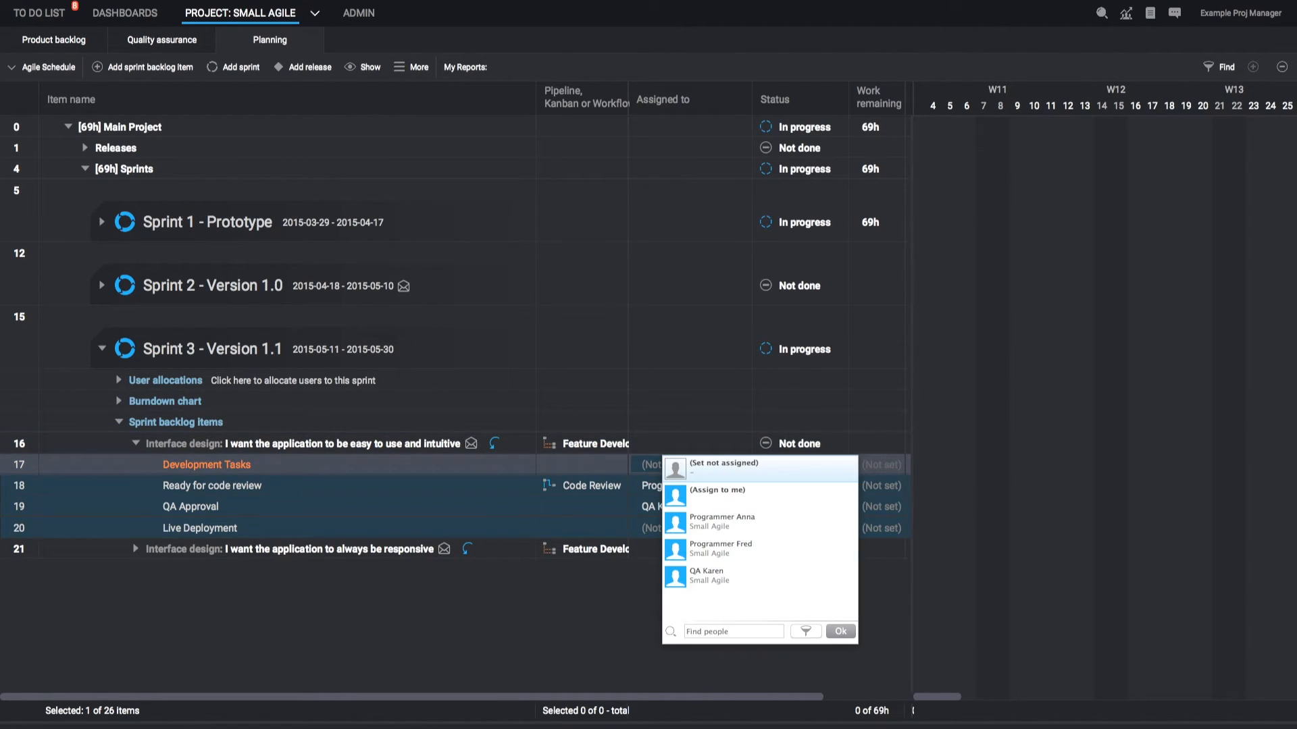
left_click(725, 544)
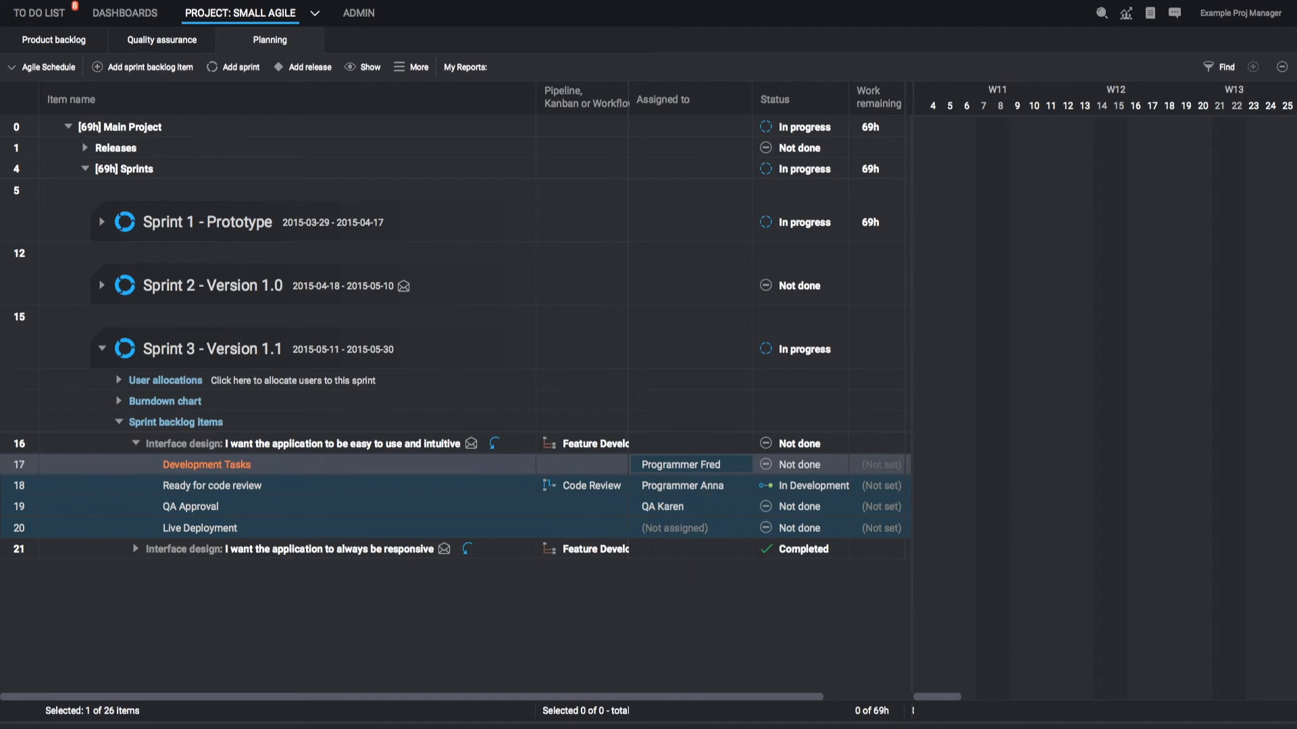
left_click(686, 528)
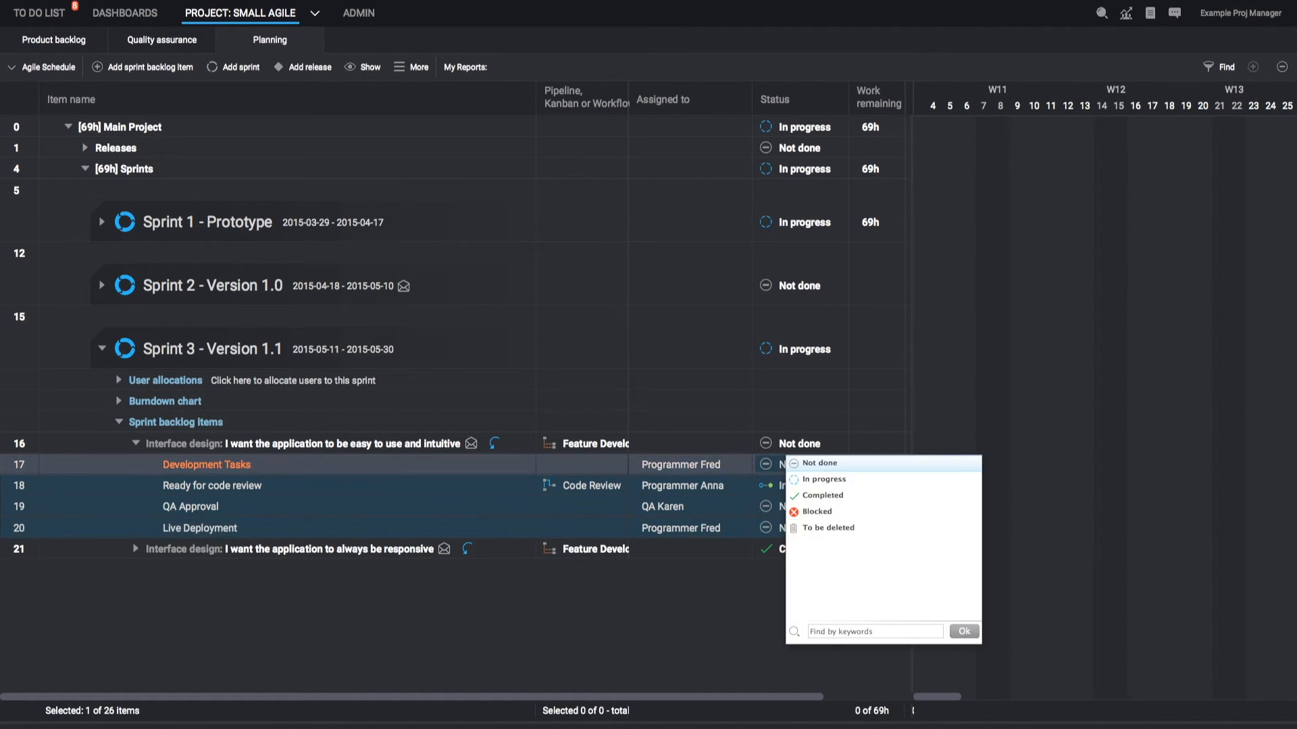
left_click(822, 494)
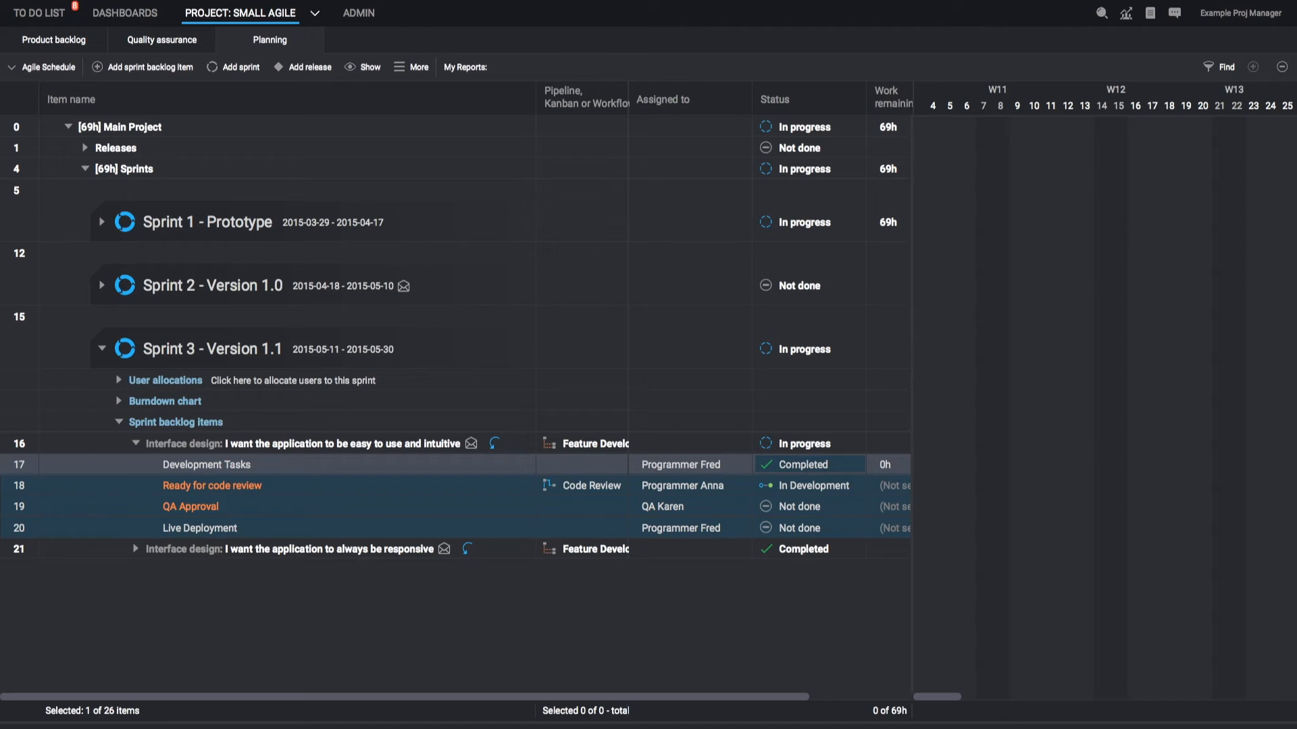
left_click(809, 485)
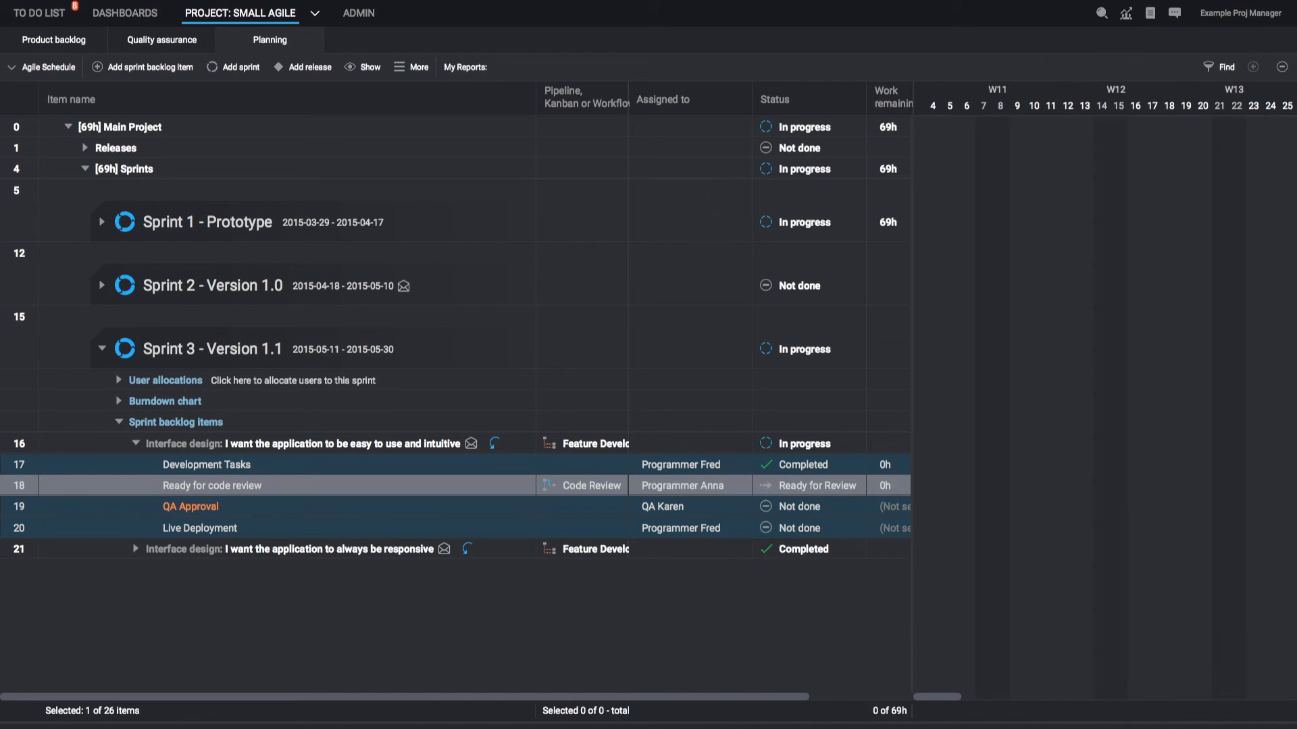
Mark QA Approval and Live Deployment as Completed for the easy-to-use story.
left_click(797, 507)
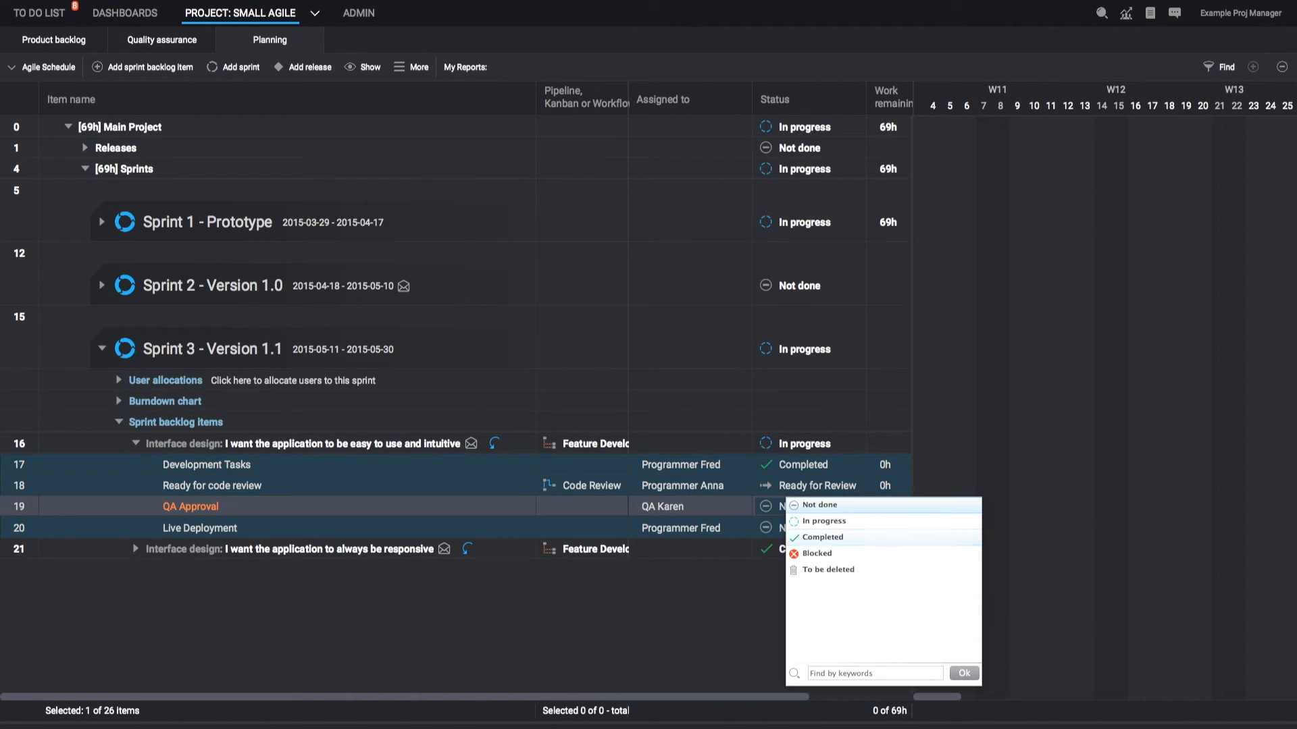
left_click(823, 536)
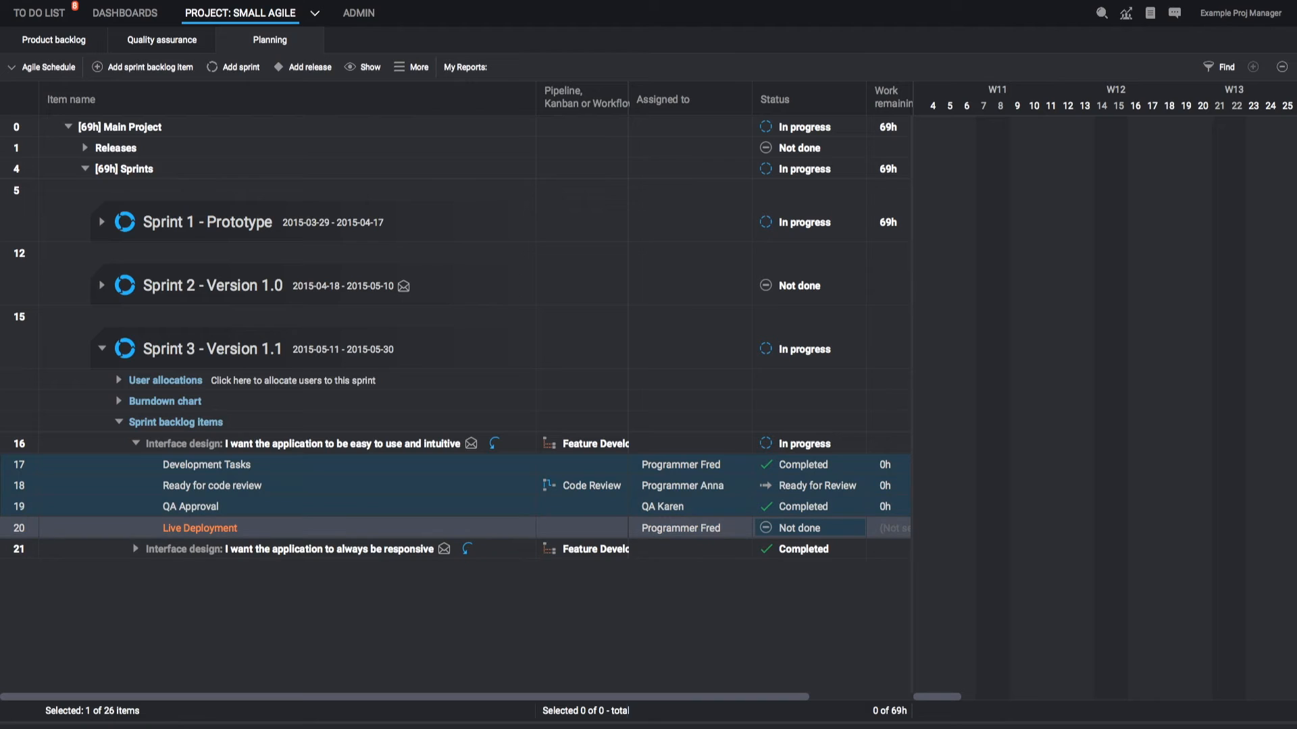
left_click(801, 528)
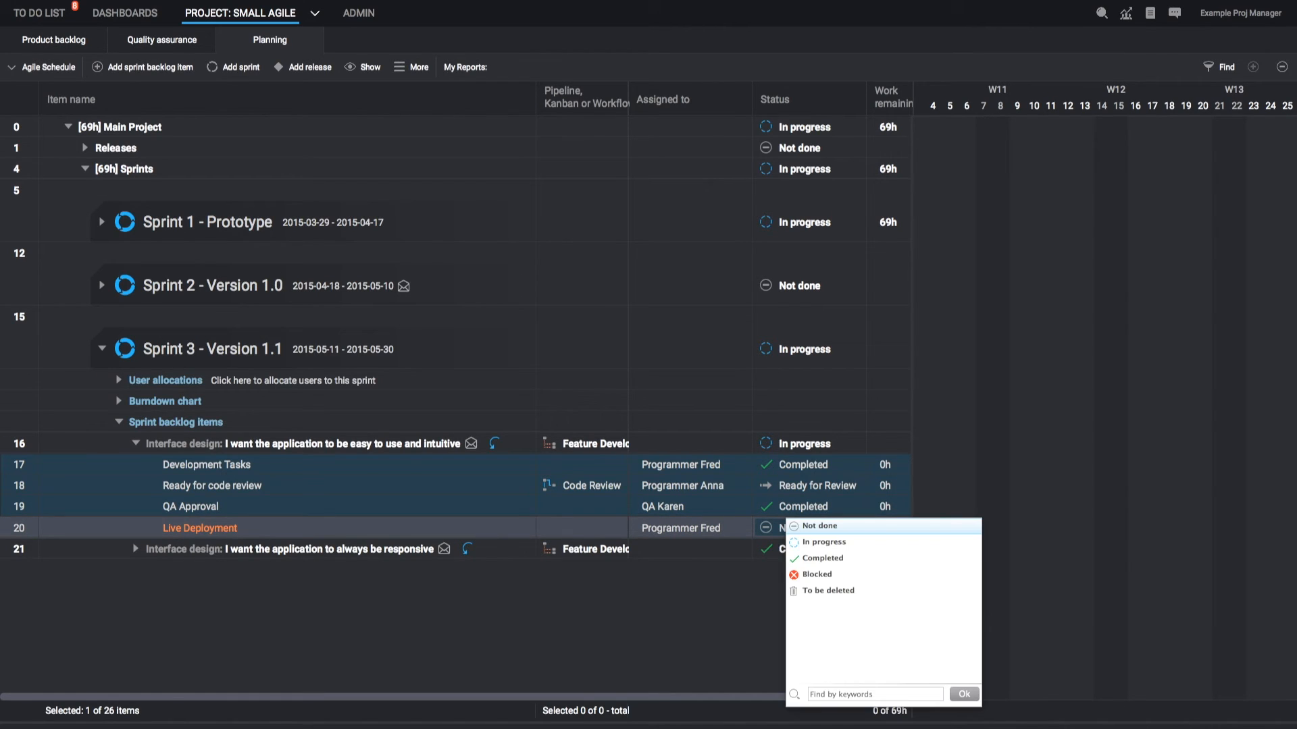
left_click(821, 558)
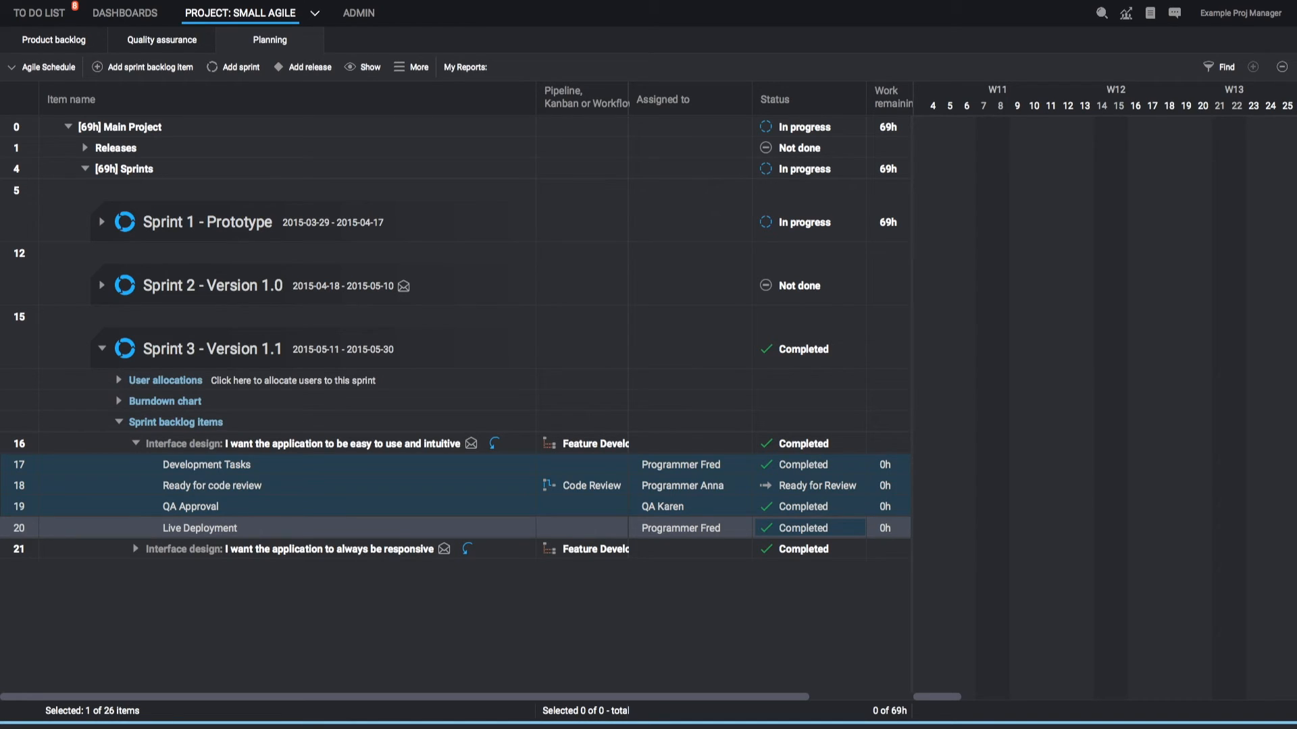
Set Anna's code review task workflow status to Review Passed and confirm with Ok.
left_click(818, 485)
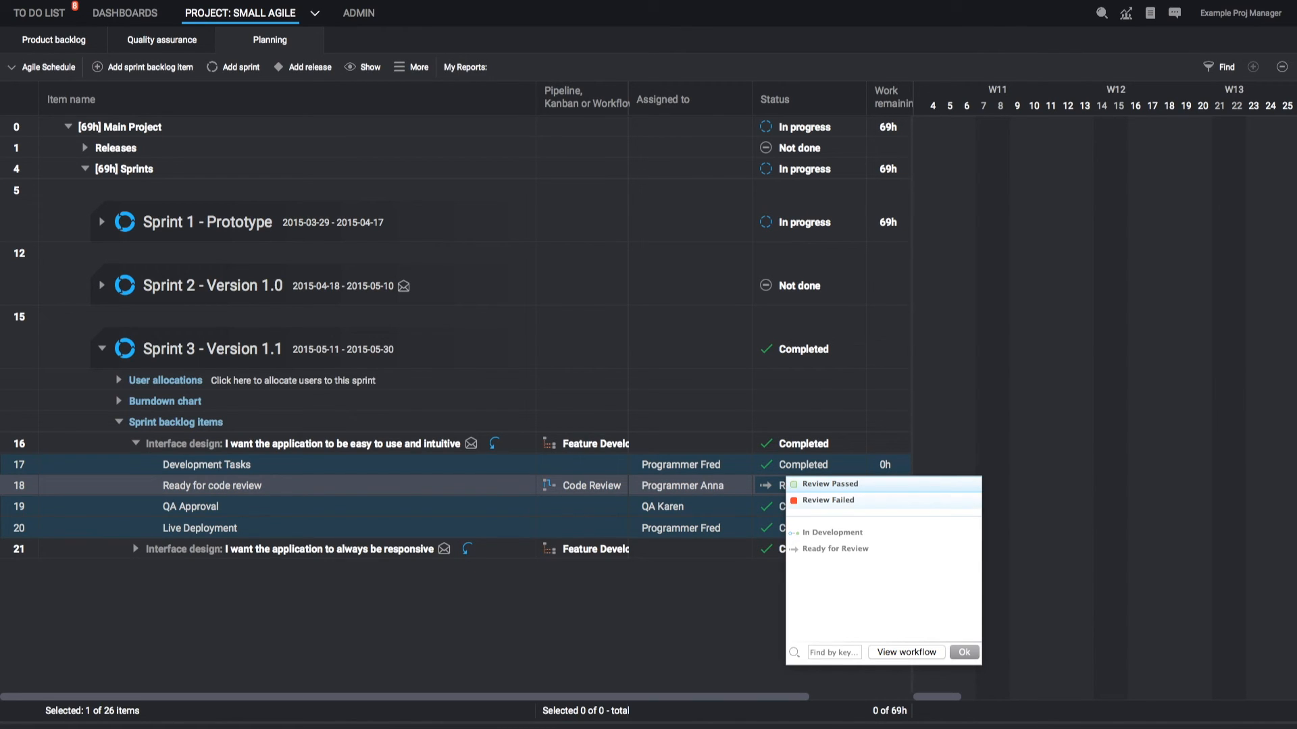
left_click(828, 500)
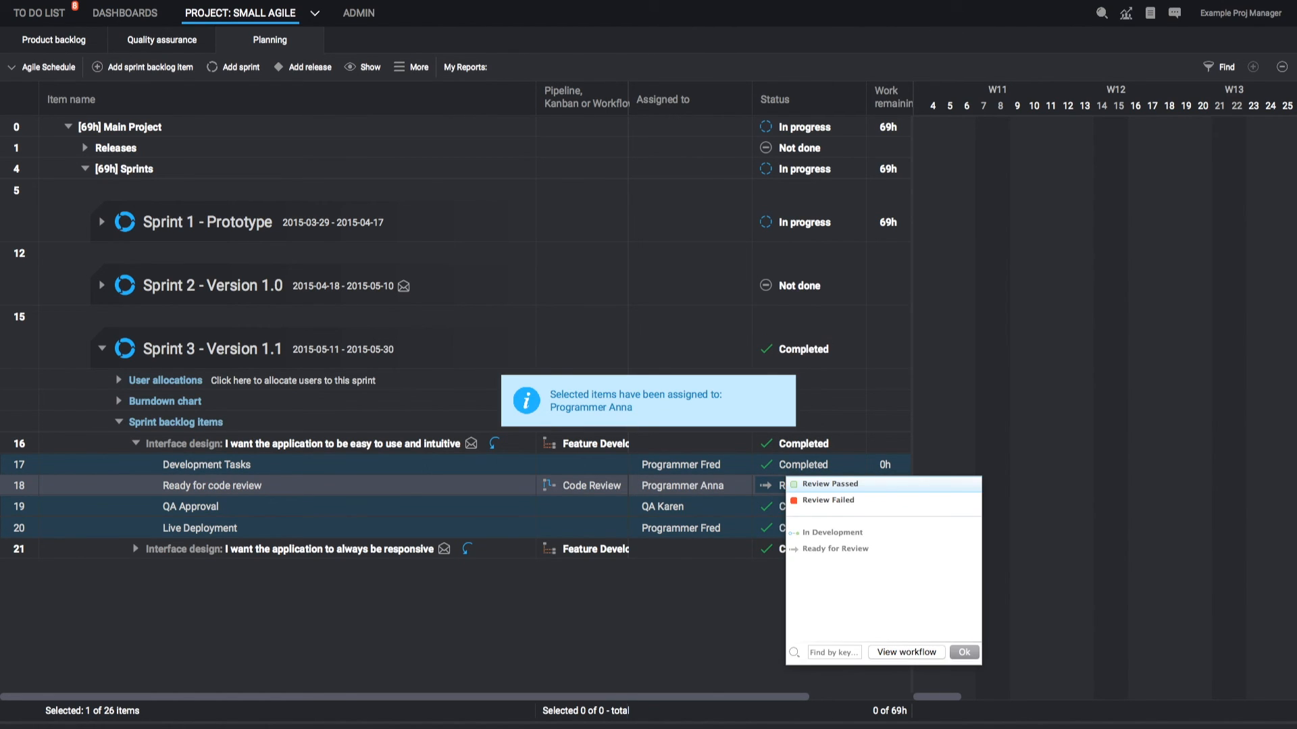
left_click(830, 485)
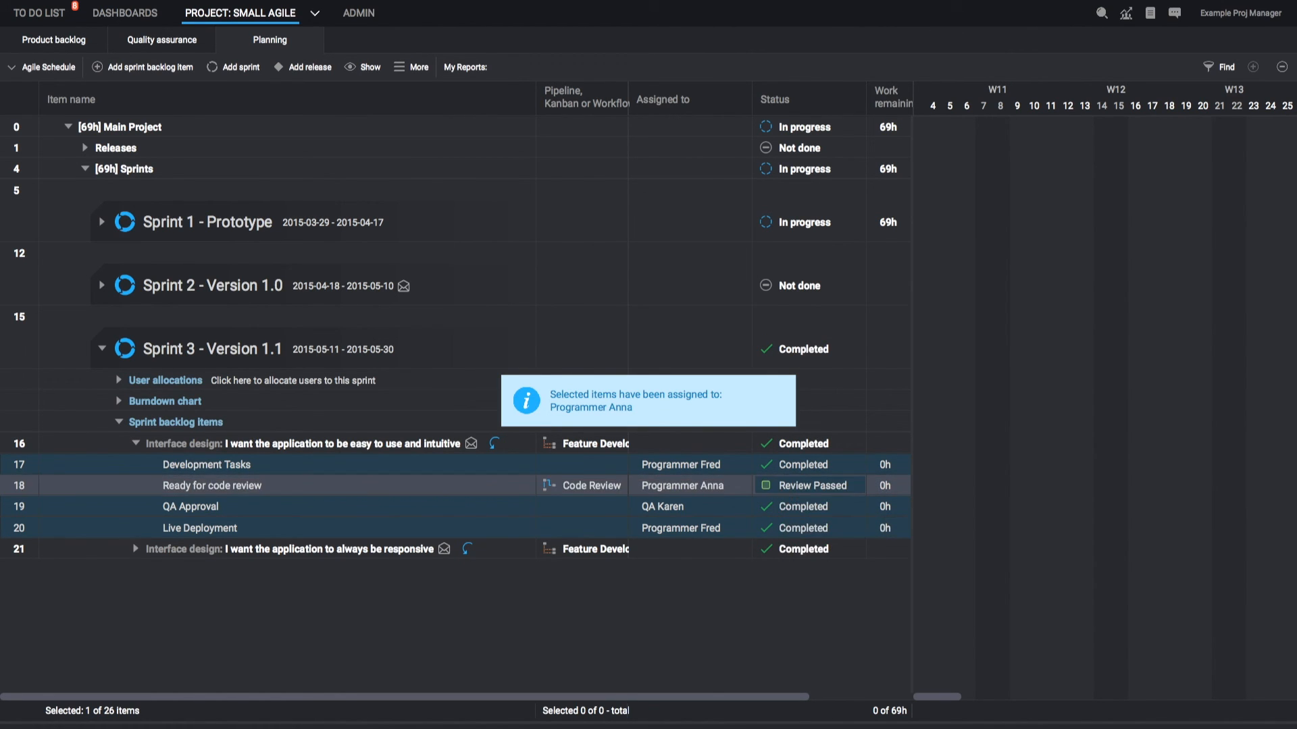